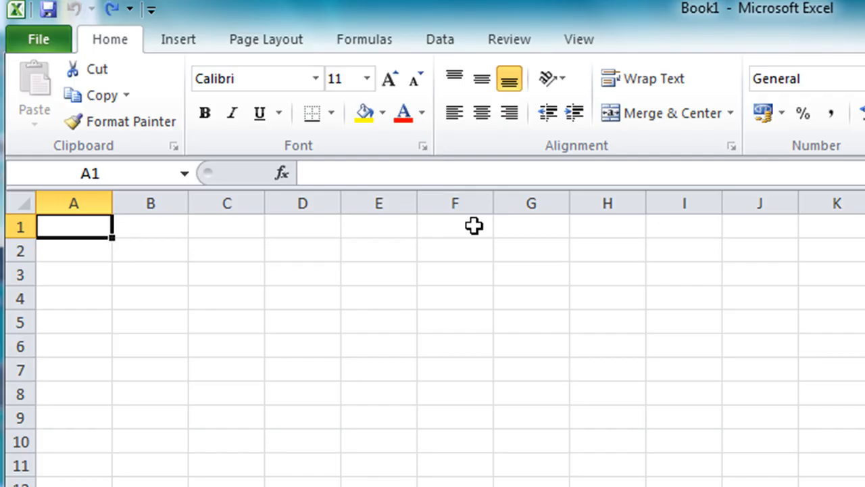
pyautogui.moveTo(311, 254)
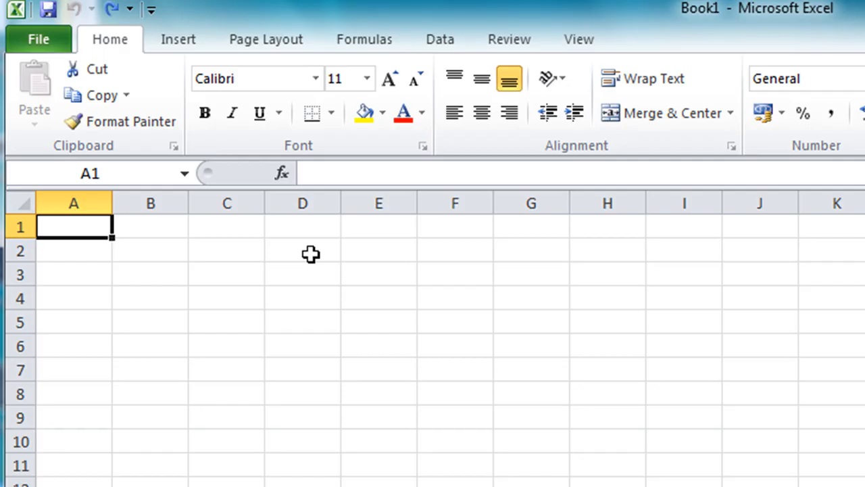
# - Enter the title 'ABC Doughnuts Limited - Best Sellers' in cell A1
pyautogui.write('ABC')
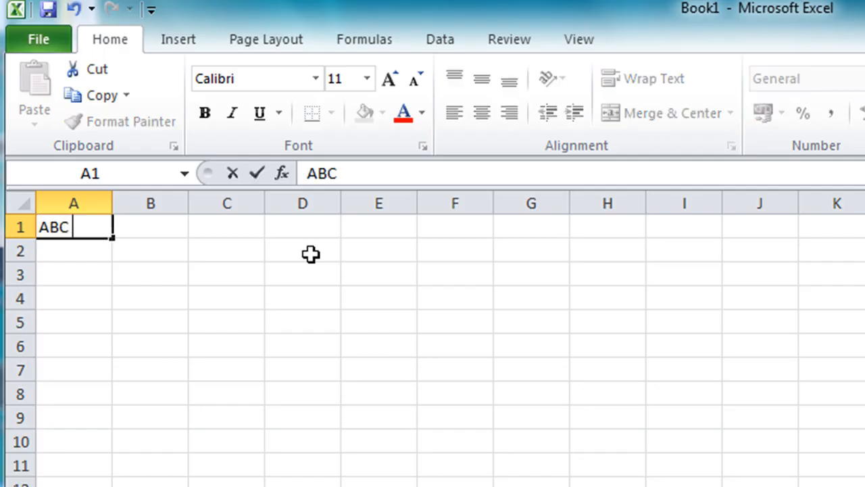
pyautogui.write('Doughnu')
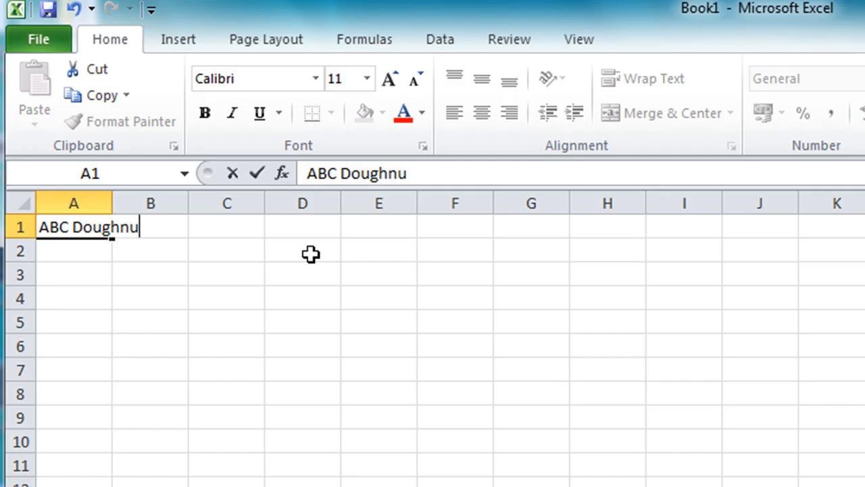
pyautogui.write('ts')
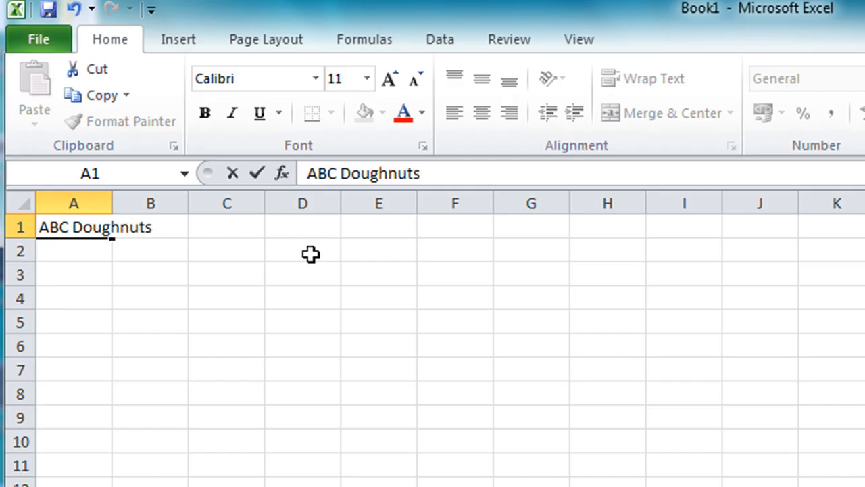
pyautogui.write('Limited -')
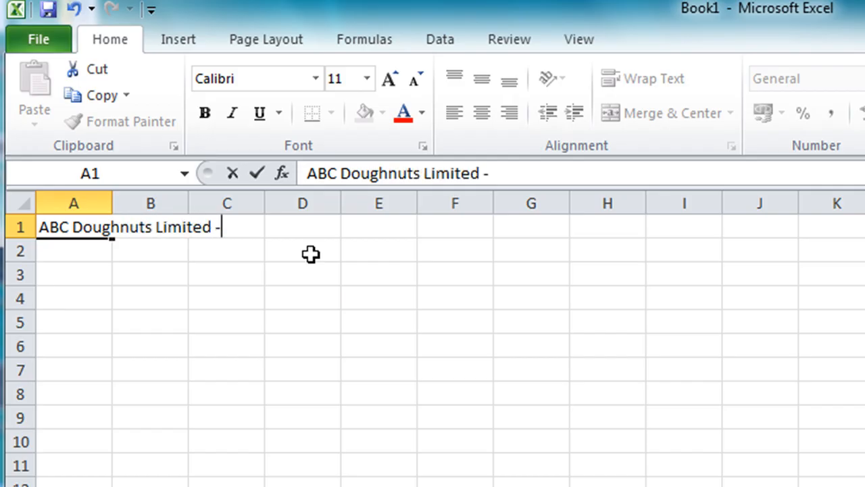
pyautogui.write('B')
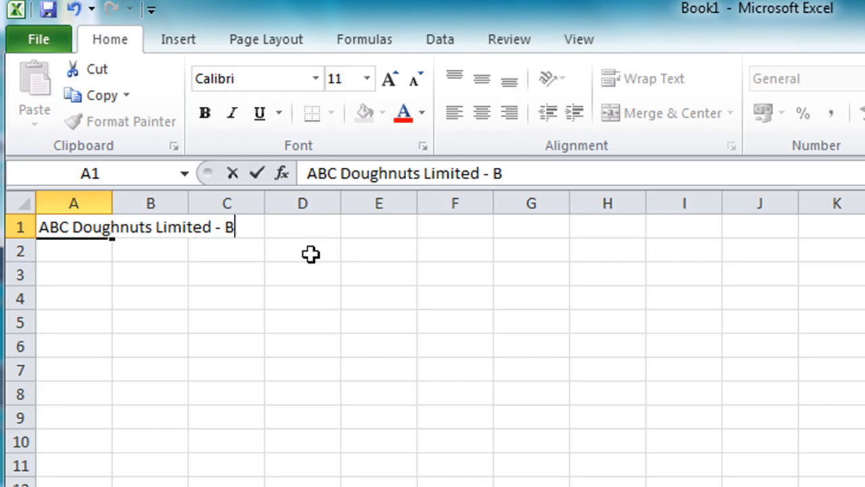
pyautogui.write('est Sellers')
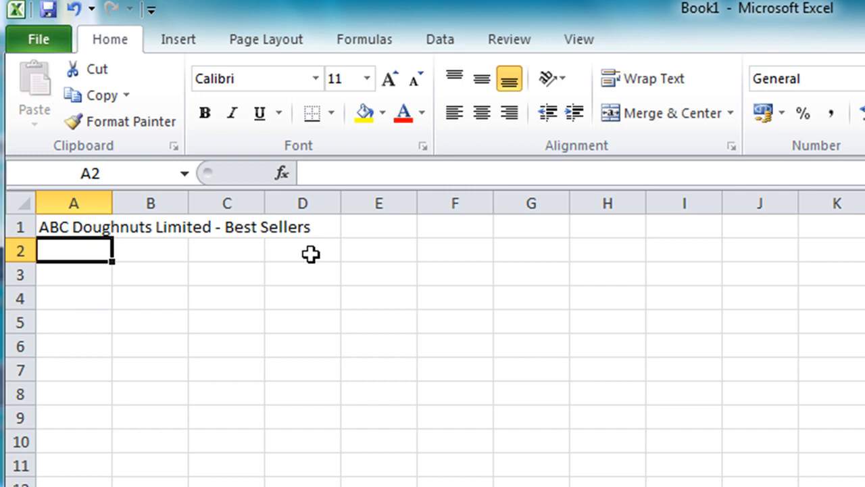
# - Enter January in B2 and AutoFill February and March across to D2
pyautogui.click(150, 251)
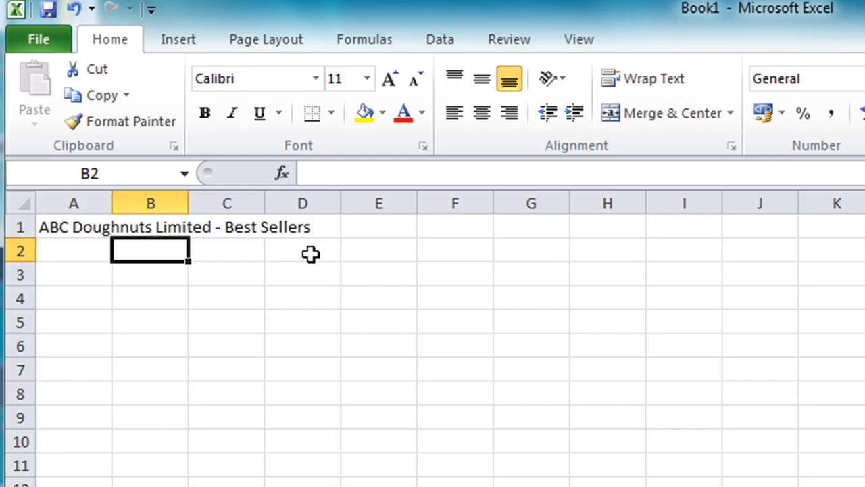
pyautogui.write('Ja')
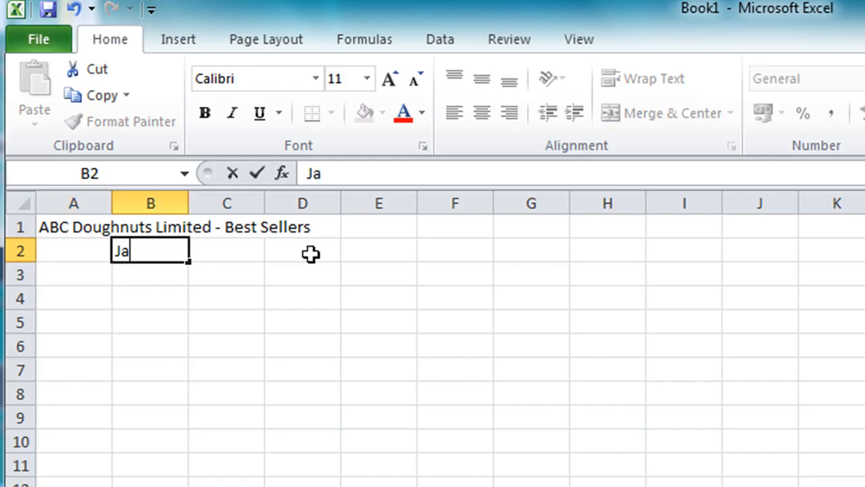
pyautogui.write('nuary')
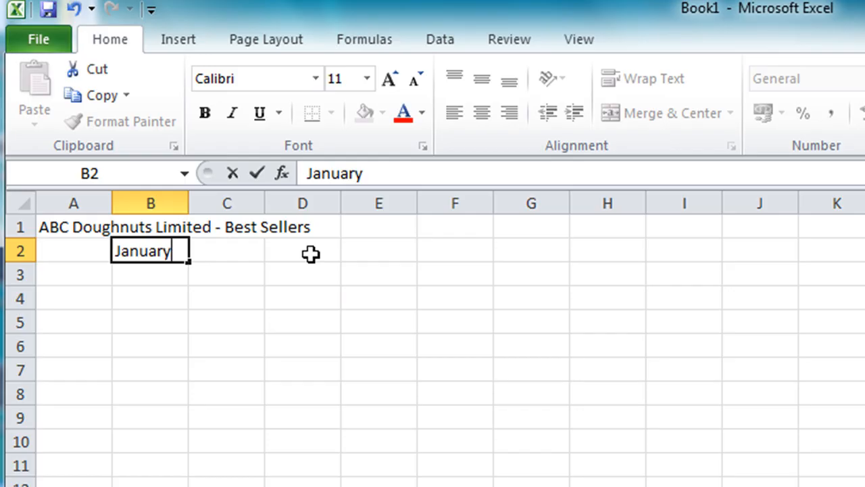
pyautogui.moveTo(246, 255)
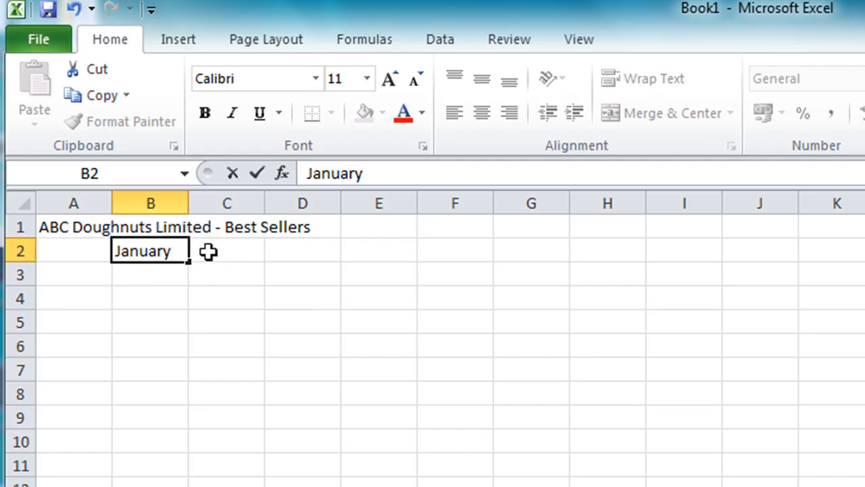
pyautogui.moveTo(188, 266)
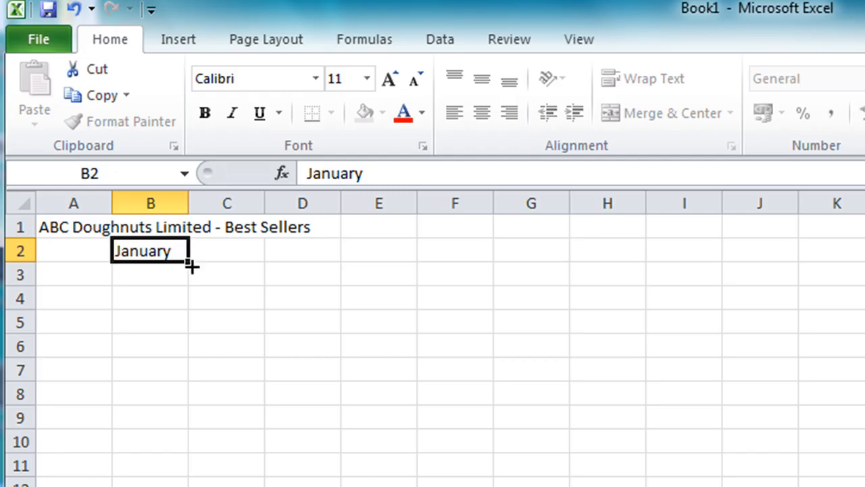
pyautogui.moveTo(190, 263); pyautogui.dragTo(332, 262)
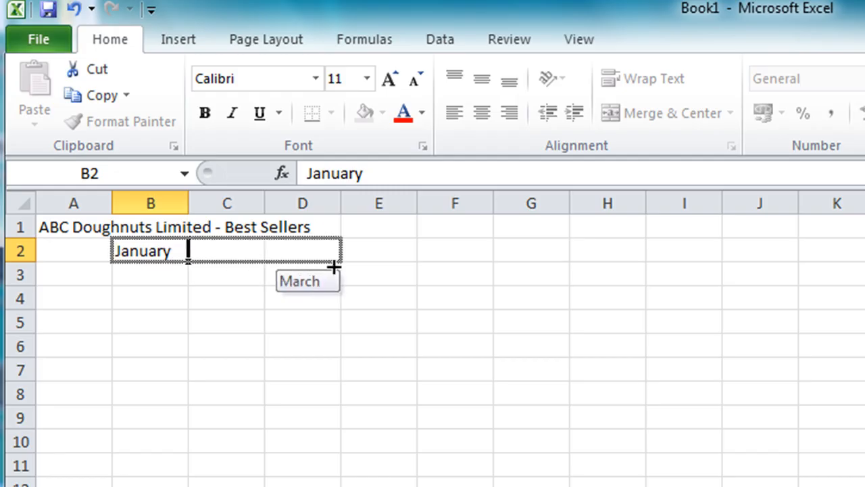
pyautogui.moveTo(187, 251); pyautogui.dragTo(332, 251)
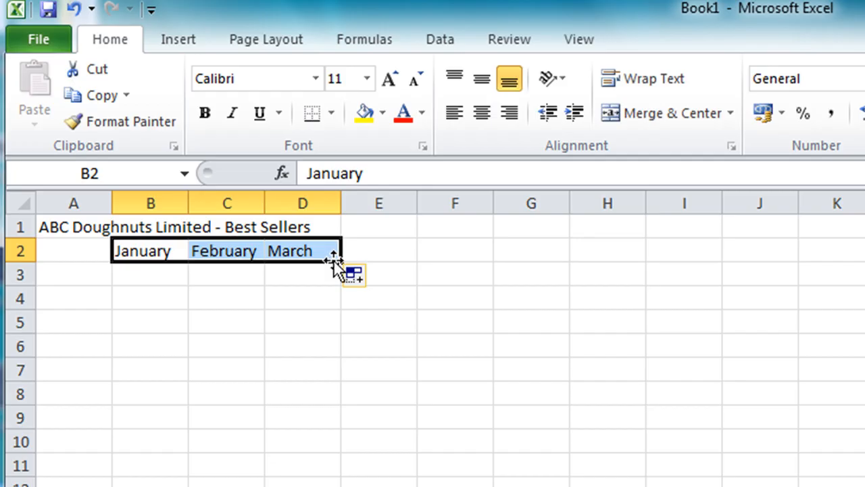
pyautogui.moveTo(326, 266)
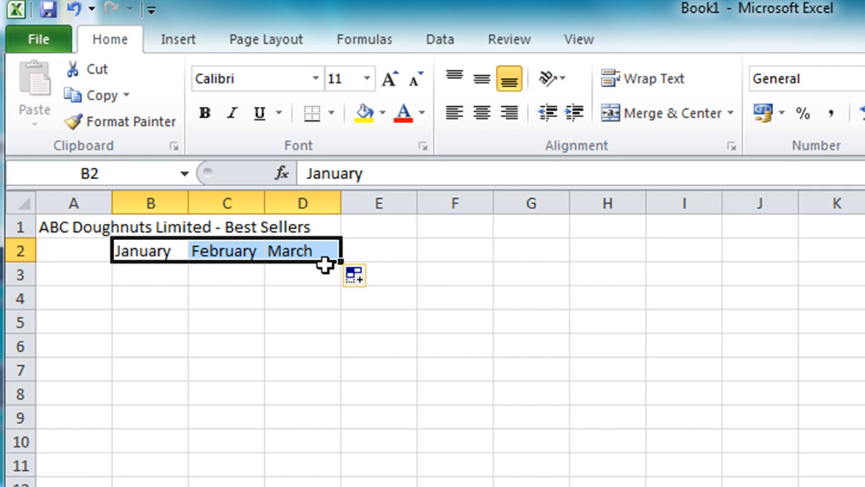
pyautogui.moveTo(365, 302)
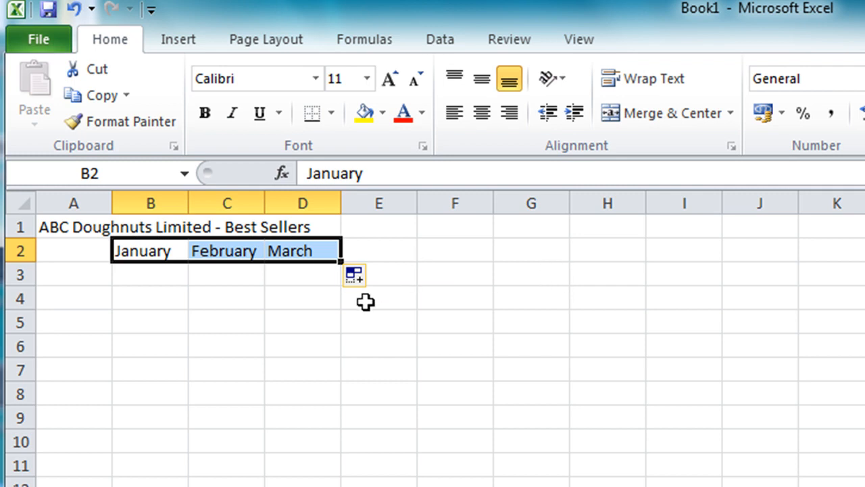
pyautogui.moveTo(115, 267)
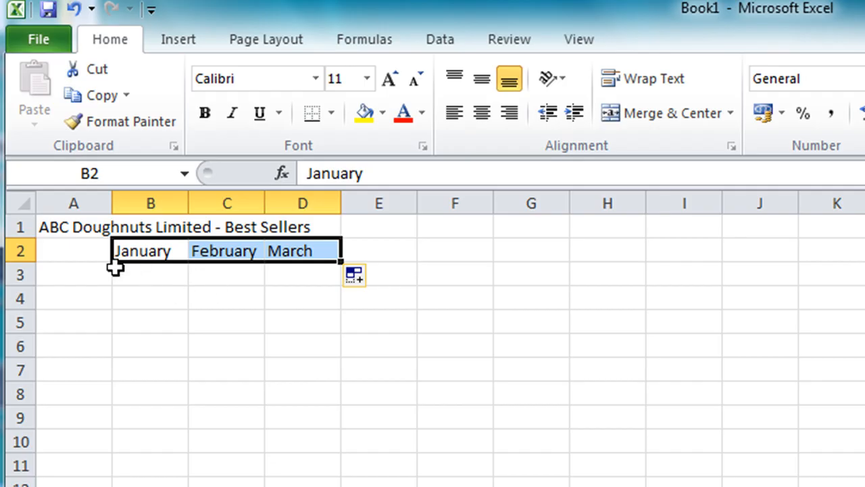
pyautogui.moveTo(78, 272)
pyautogui.write('Jam')
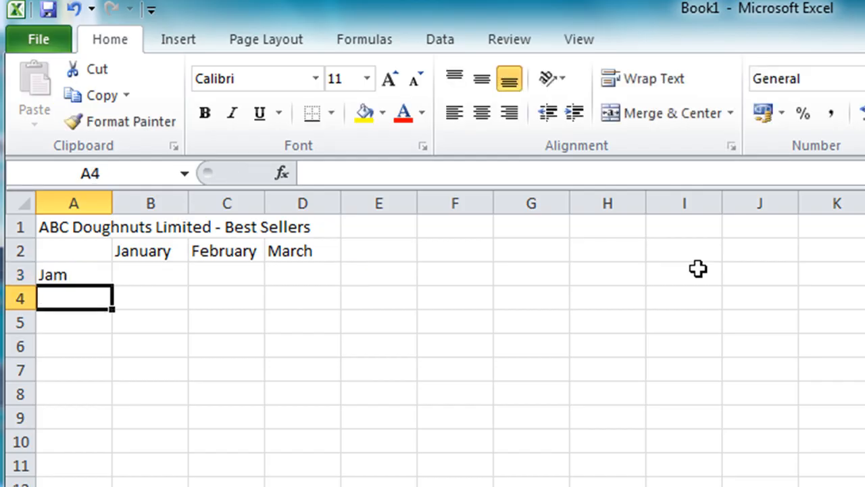
# - Enter the flavour labels Custard and Chocolate below Jam in column A
pyautogui.write('Custard')
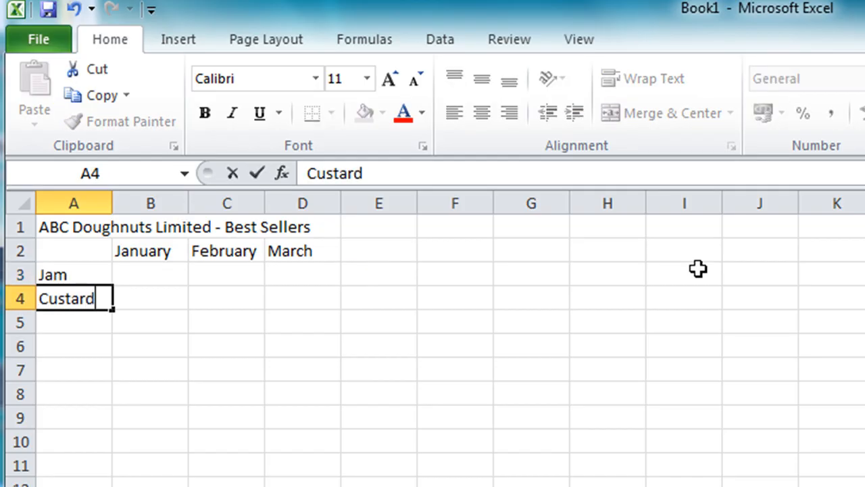
pyautogui.press('Return')
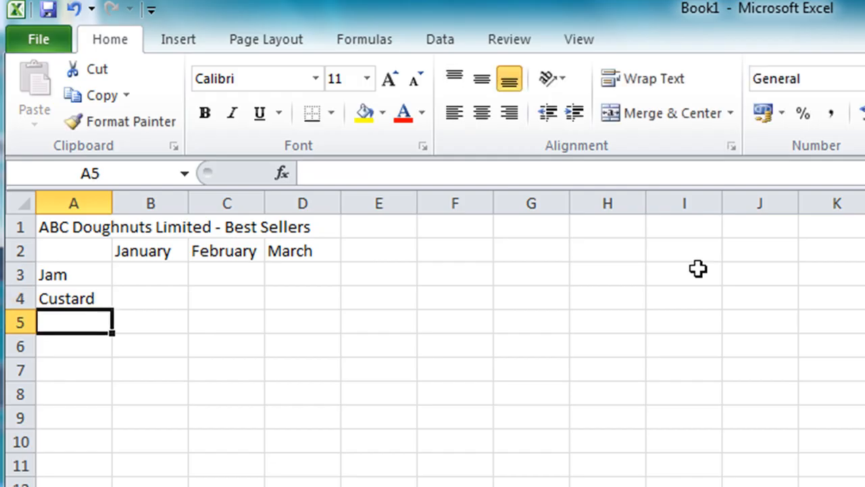
pyautogui.write('Chocolate')
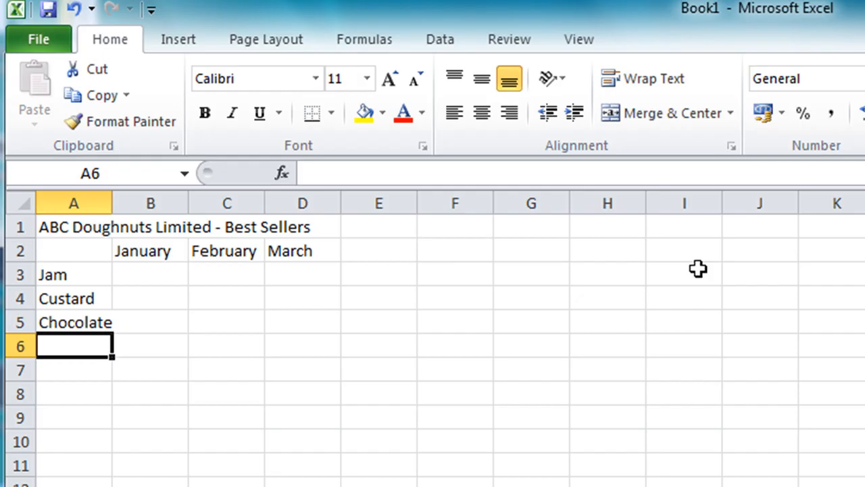
pyautogui.moveTo(94, 440)
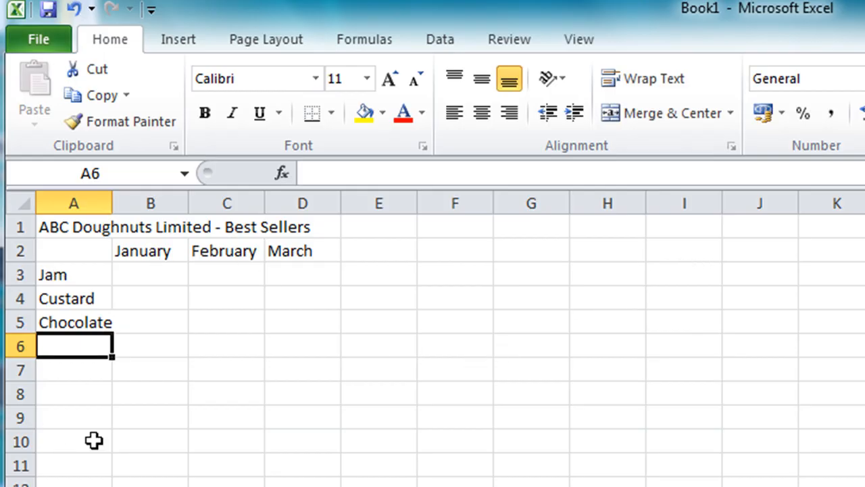
pyautogui.moveTo(254, 378)
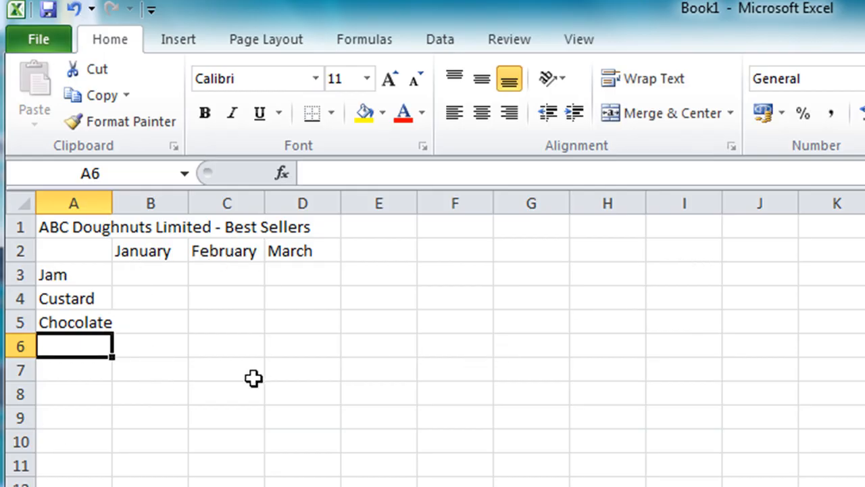
pyautogui.click(150, 273)
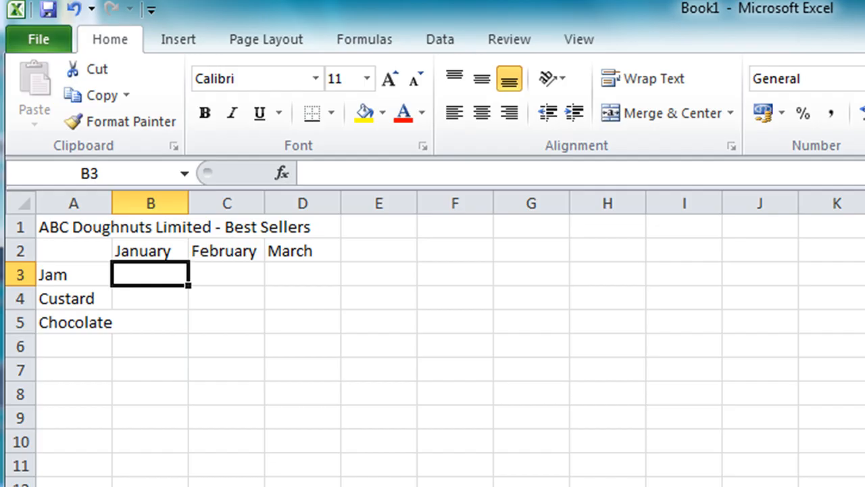
# - Enter the Jam and Custard monthly sales figures, including 150 and 195
pyautogui.write('100')
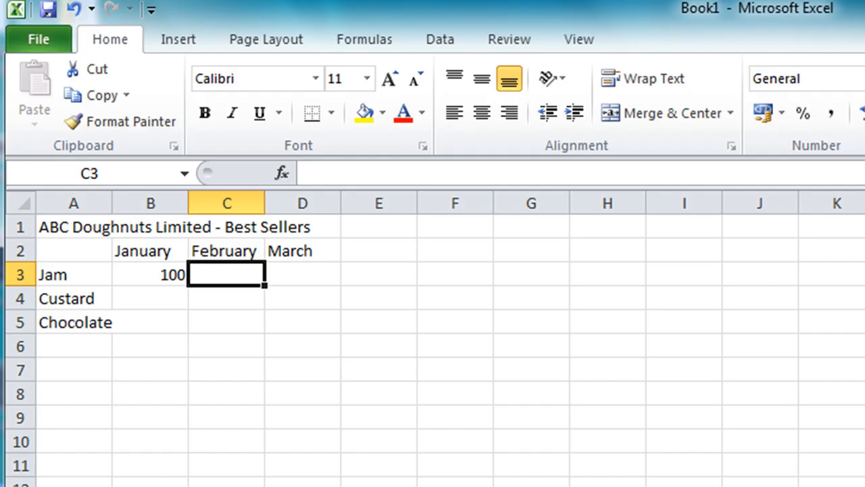
pyautogui.write('150')
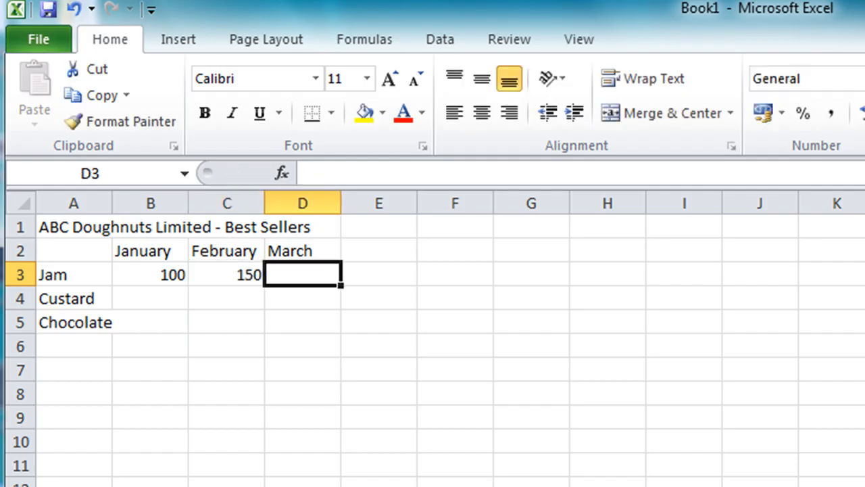
pyautogui.write('195')
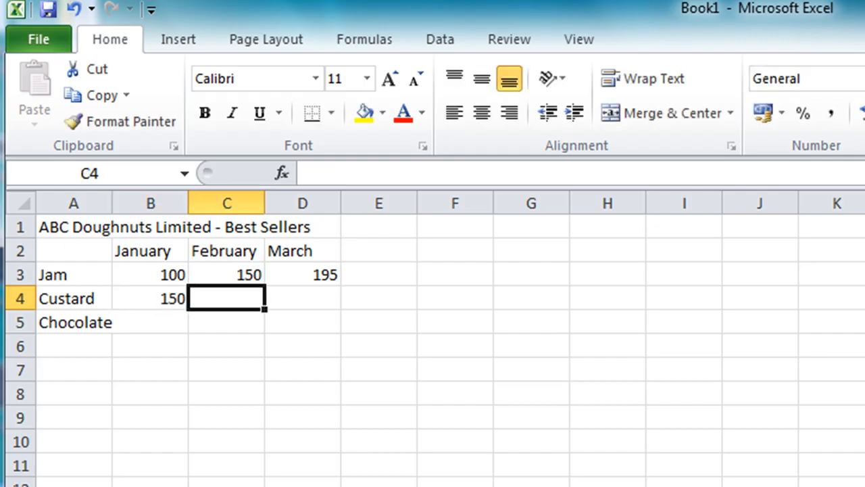
pyautogui.write('195')
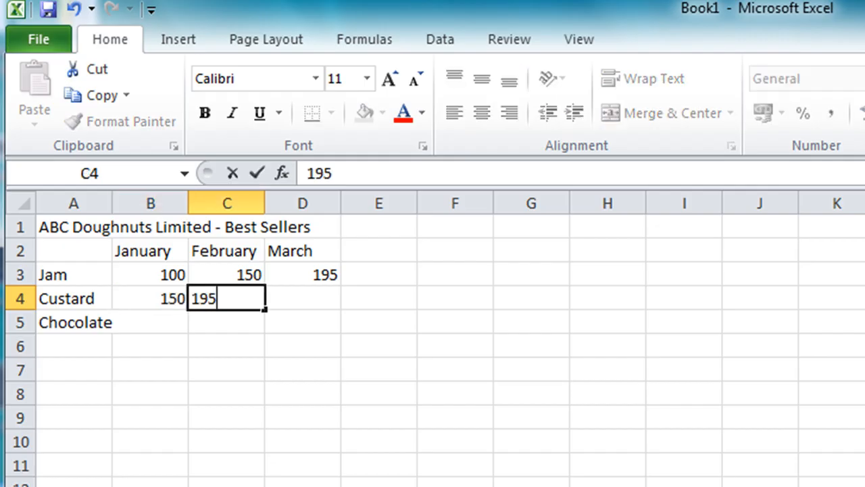
pyautogui.press('tab')
pyautogui.write('250')
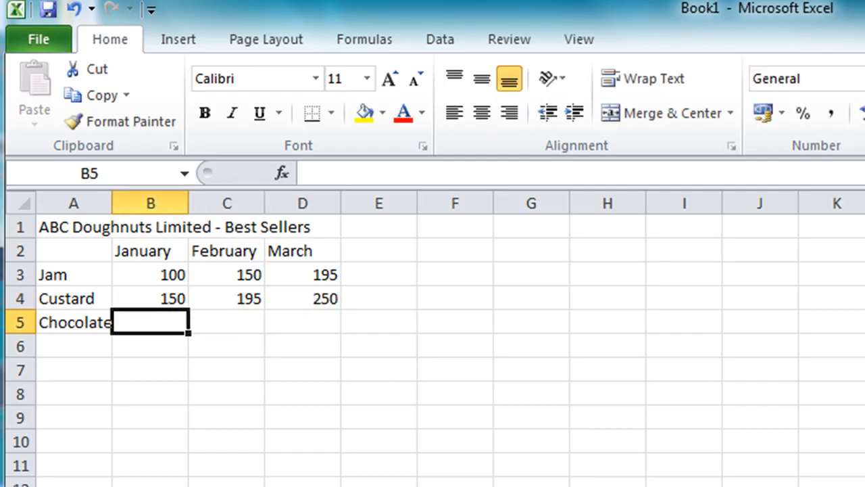
# - Enter the Chocolate sales 175 and 200 for January and February
pyautogui.write('175')
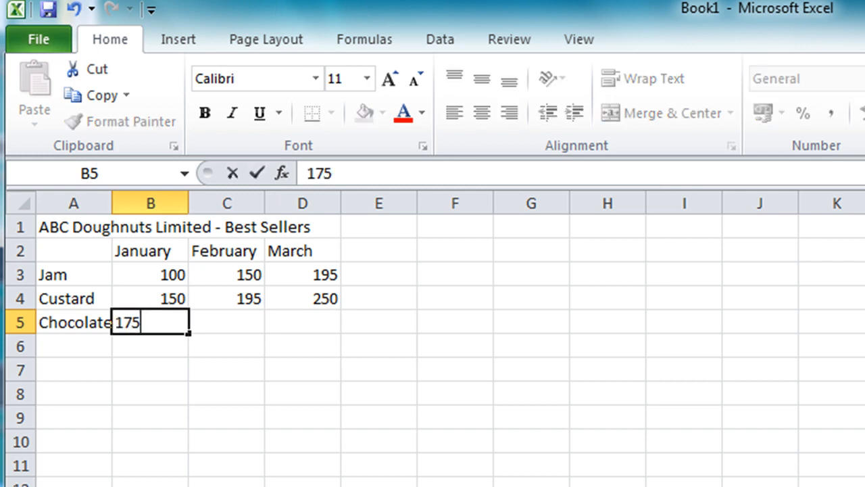
pyautogui.write('200')
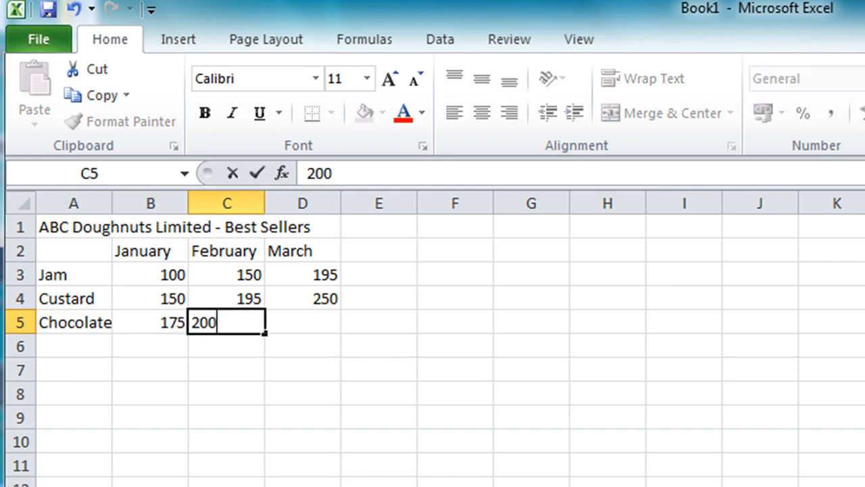
pyautogui.press('Tab')
pyautogui.write('225')
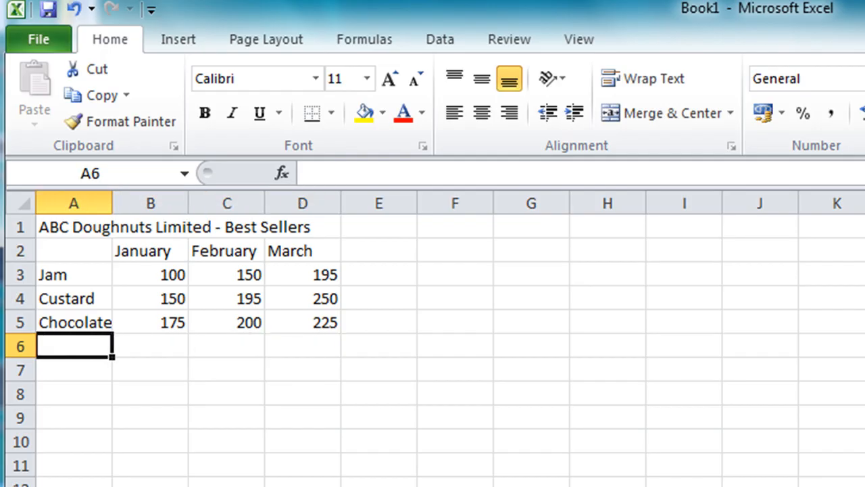
# - Label A6 Total and AutoSum B6:D6 to give 425, 545 and 670
pyautogui.write('Total')
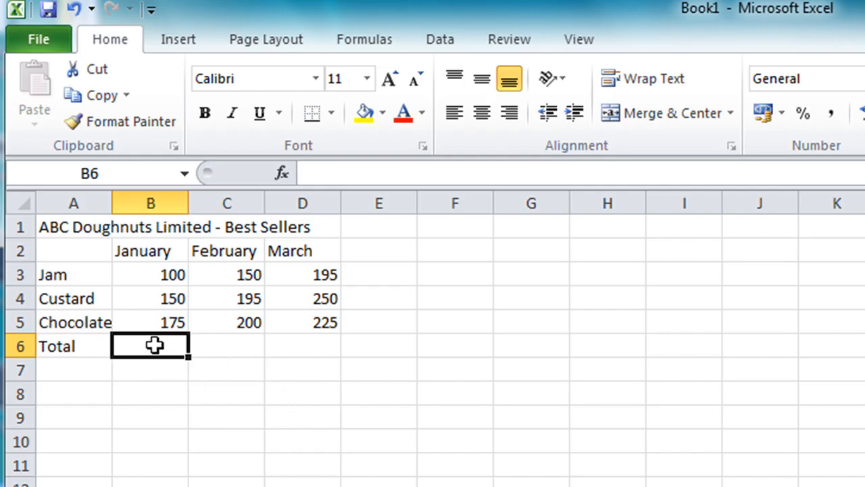
pyautogui.moveTo(150, 346); pyautogui.dragTo(302, 345)
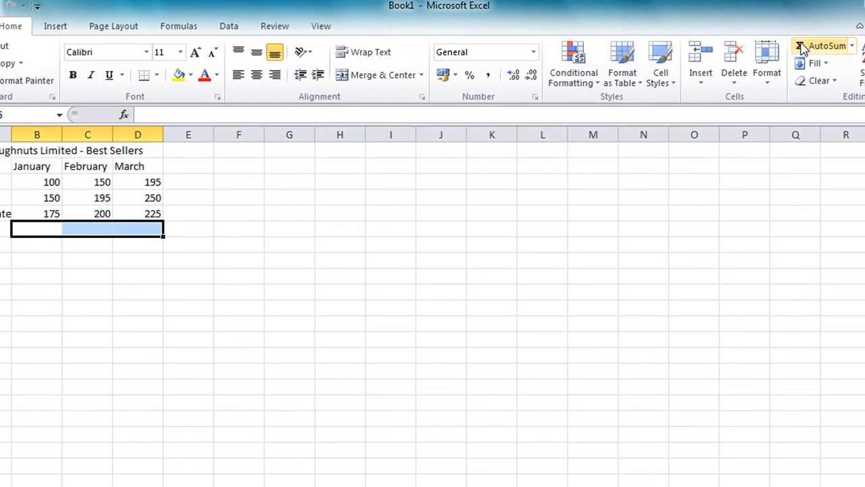
pyautogui.click(822, 46)
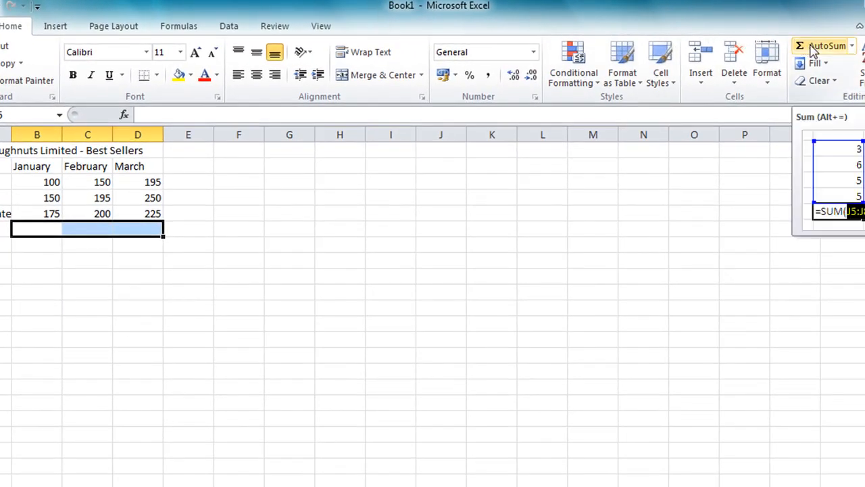
pyautogui.moveTo(825, 49)
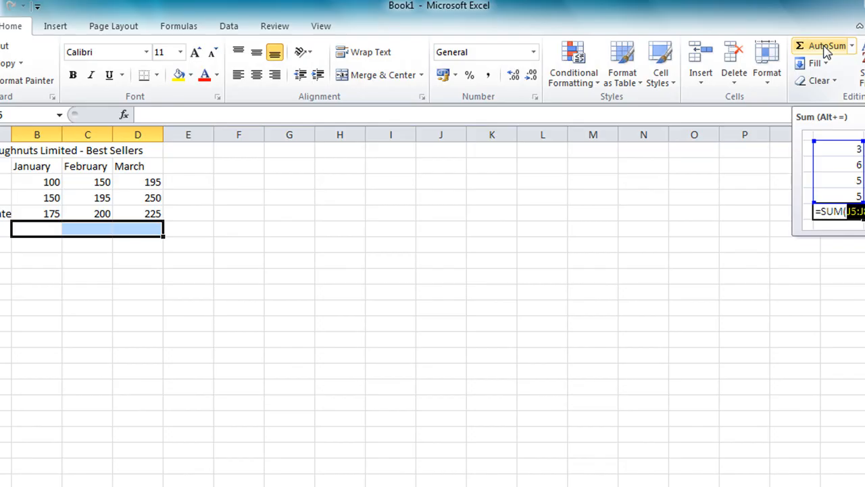
pyautogui.click(824, 46)
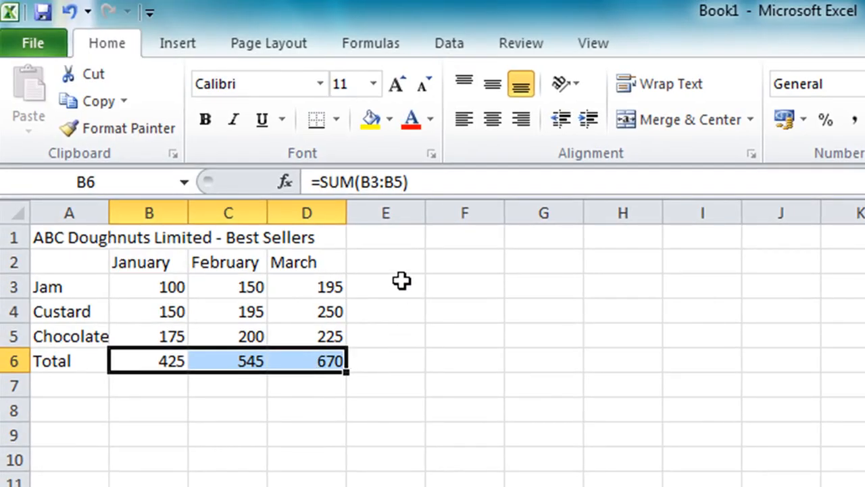
pyautogui.moveTo(372, 259)
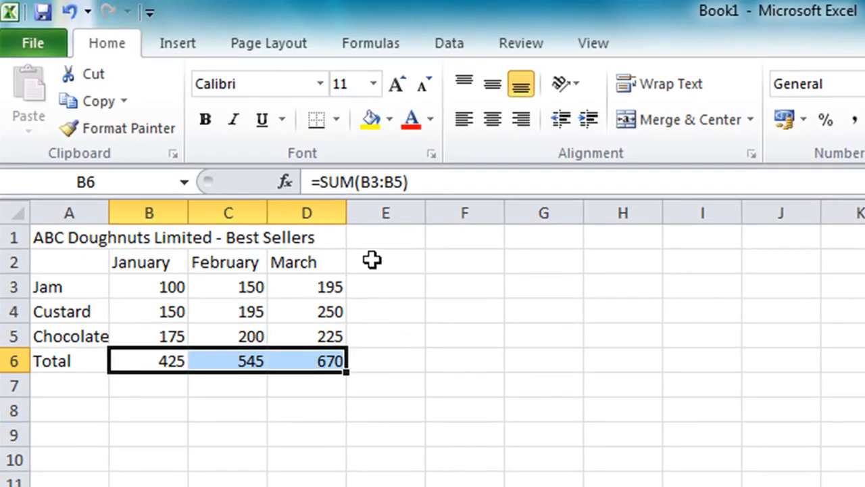
pyautogui.moveTo(336, 367)
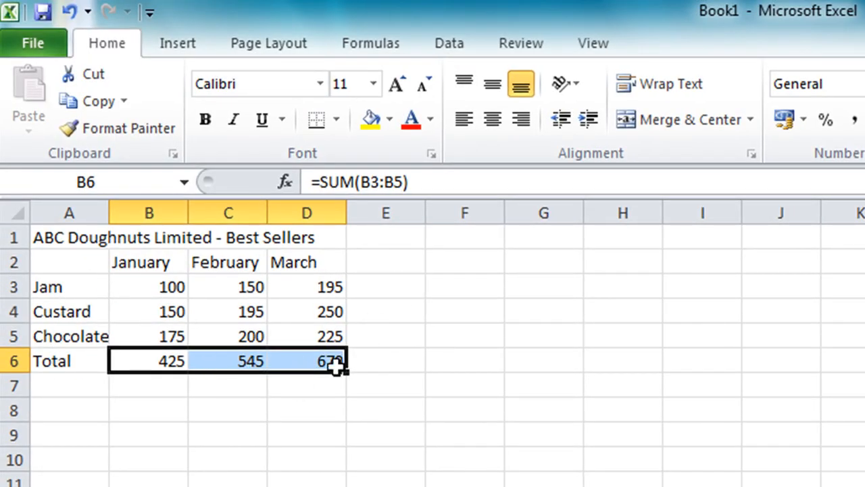
pyautogui.moveTo(374, 363)
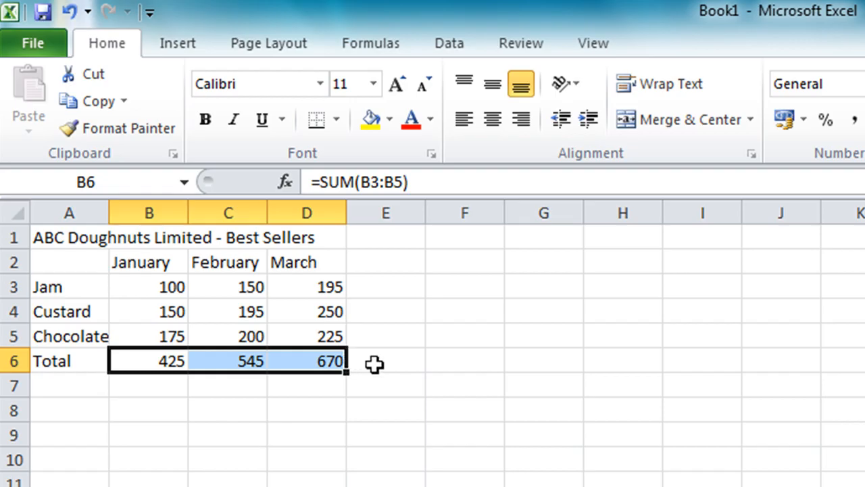
pyautogui.moveTo(381, 275)
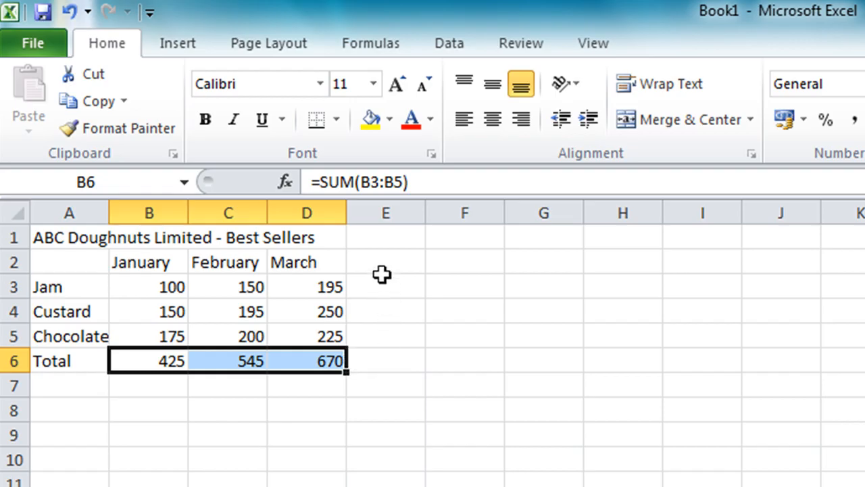
# - Label E2 Total and select E3:E6 for each flavour's row sums
pyautogui.click(385, 261)
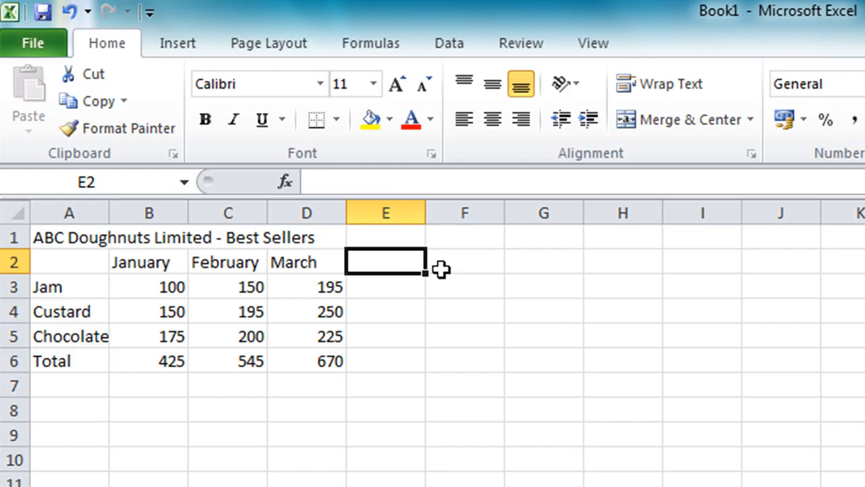
pyautogui.write('Total')
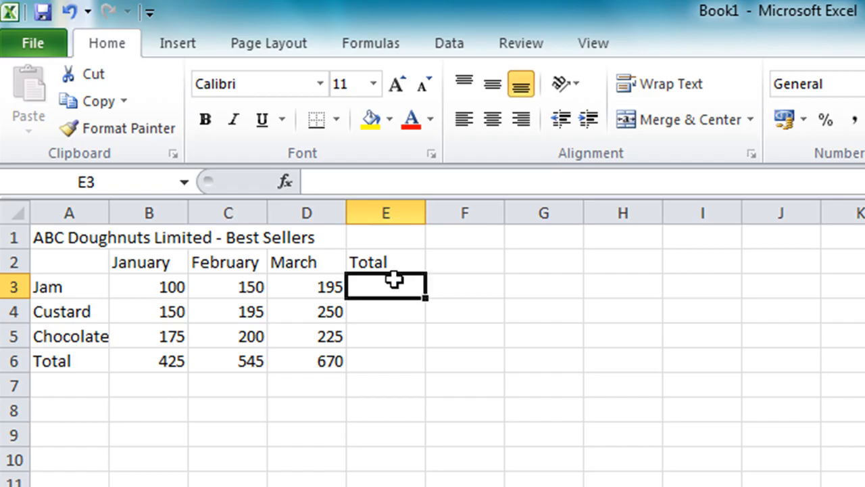
pyautogui.moveTo(385, 285); pyautogui.dragTo(385, 360)
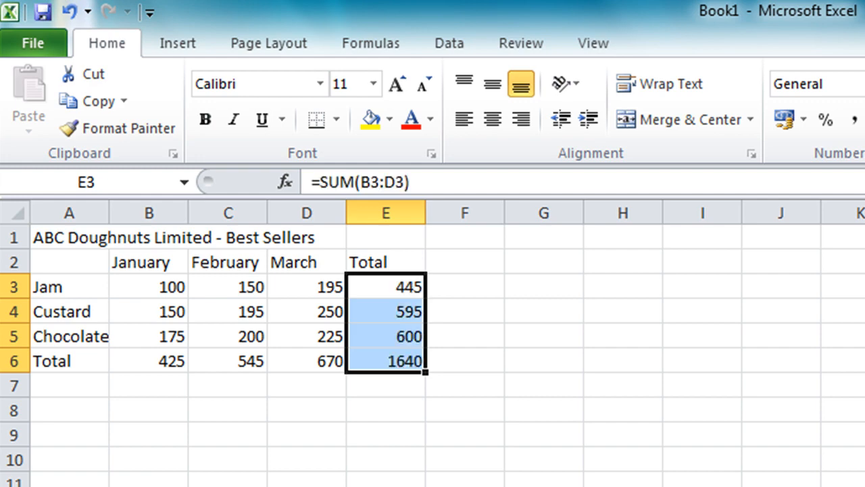
pyautogui.moveTo(803, 446)
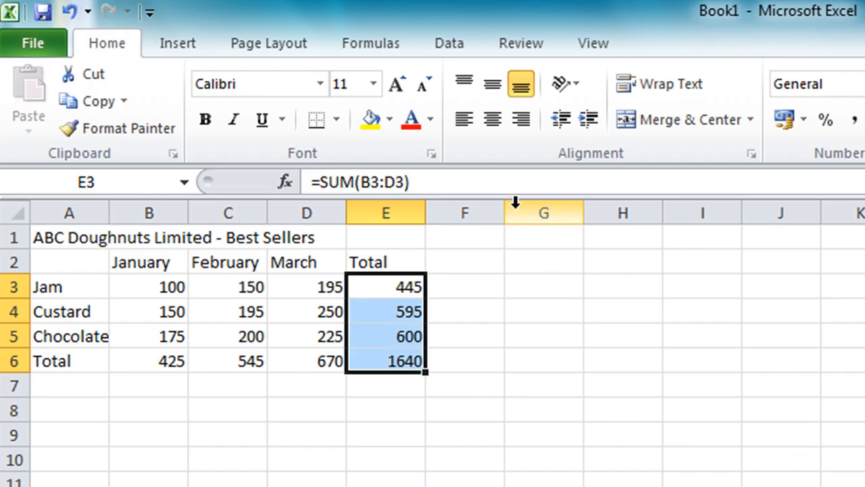
pyautogui.moveTo(446, 182)
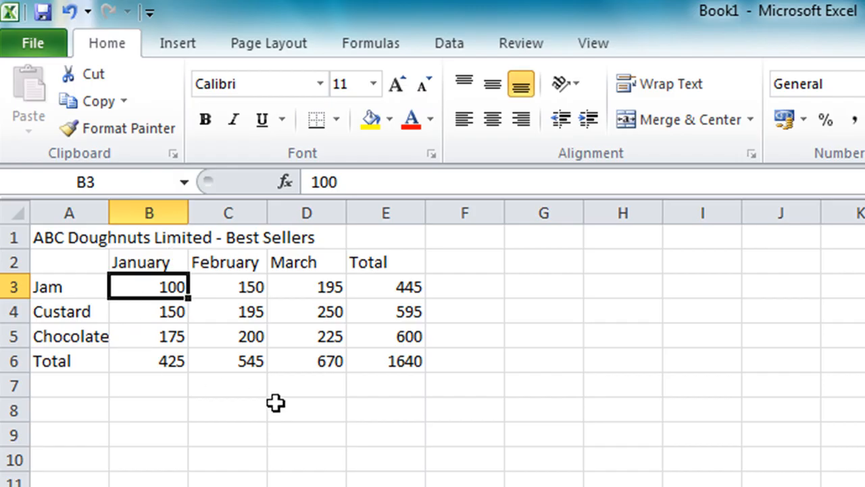
pyautogui.moveTo(348, 319)
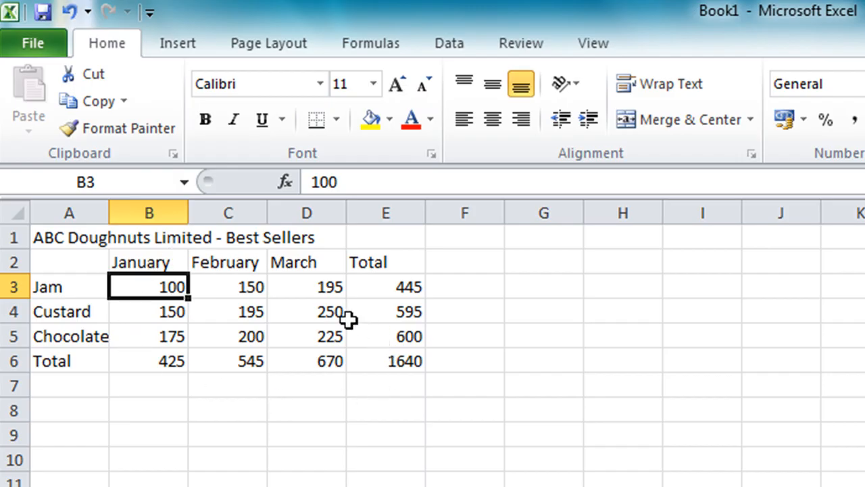
# - Merge and centre the title across A1:E1 above the table
pyautogui.click(68, 237)
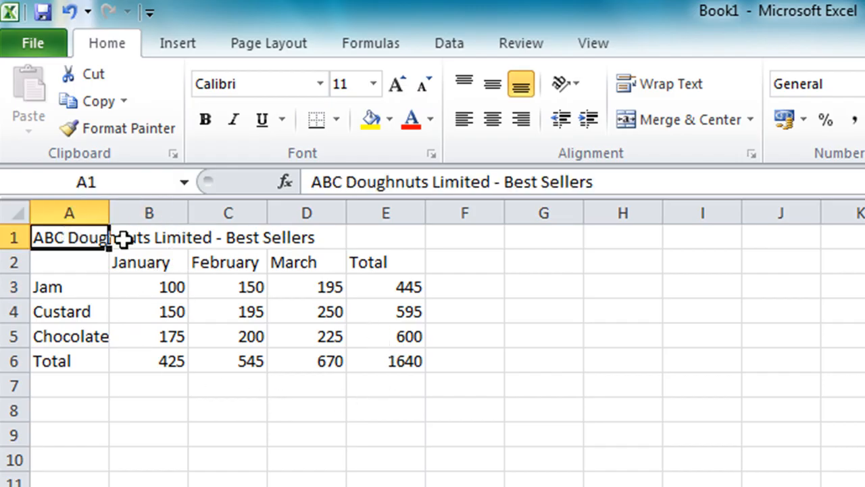
pyautogui.moveTo(67, 237); pyautogui.dragTo(385, 238)
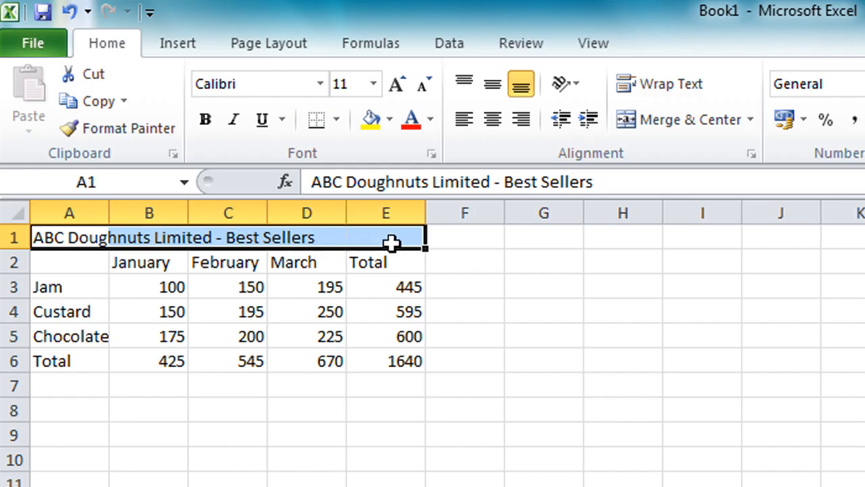
pyautogui.moveTo(676, 120)
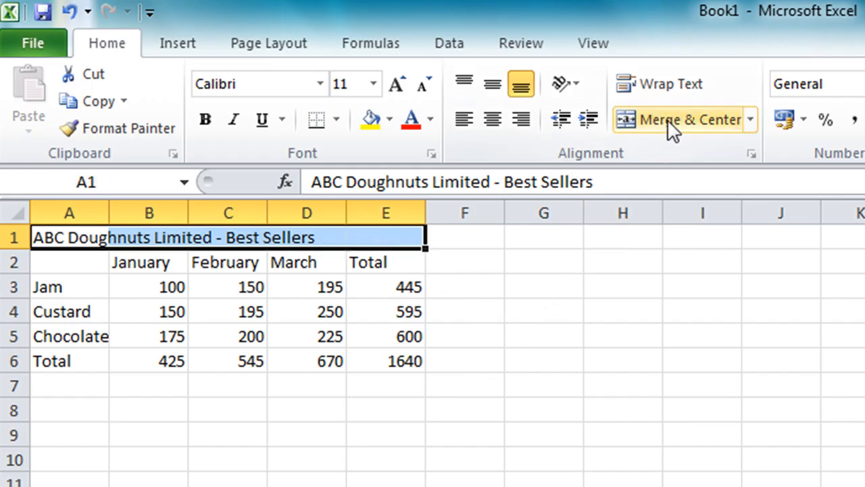
pyautogui.moveTo(665, 130)
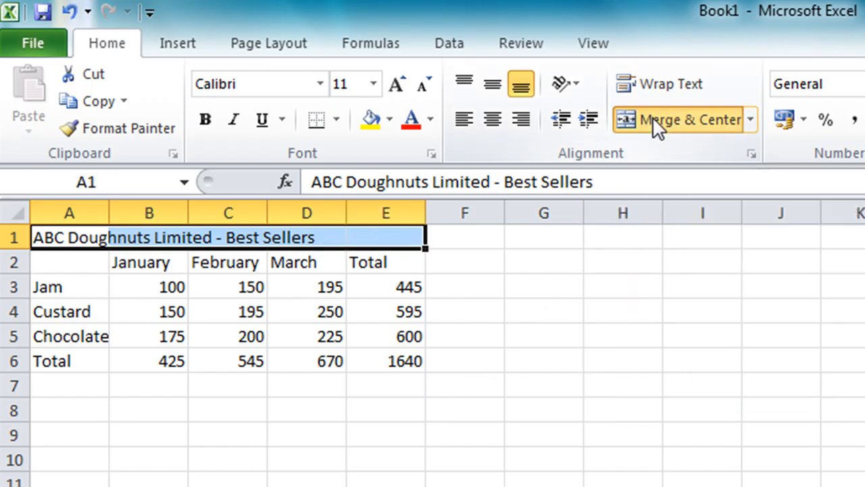
pyautogui.click(683, 119)
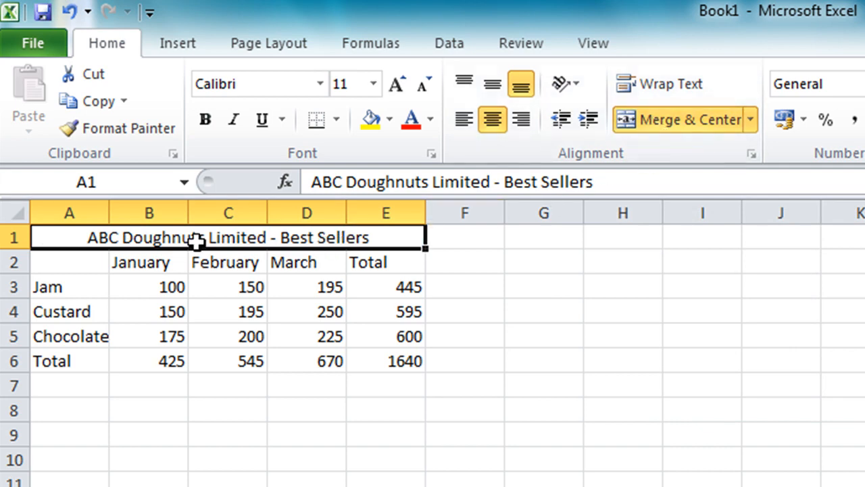
pyautogui.moveTo(270, 265)
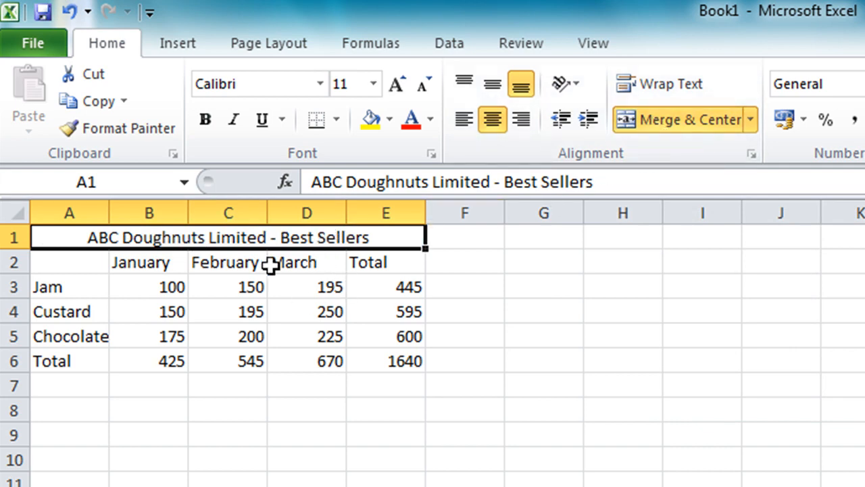
pyautogui.moveTo(396, 87)
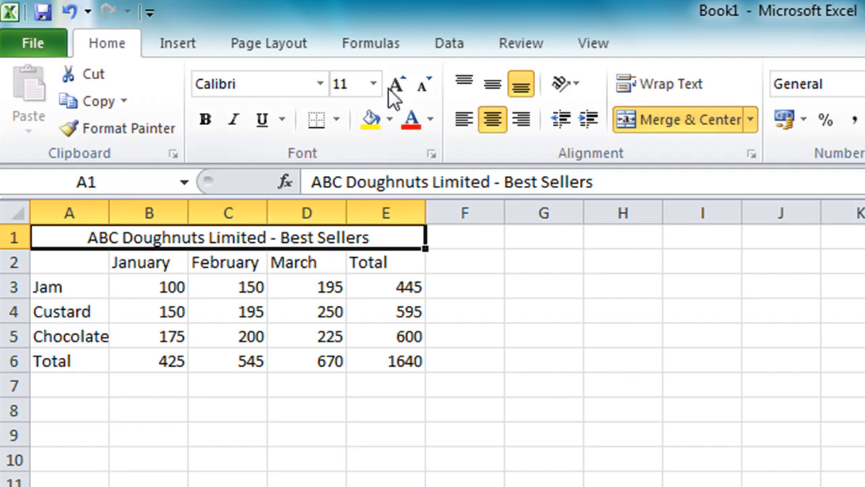
# - Set the merged title to font size 14 and bold
pyautogui.click(376, 83)
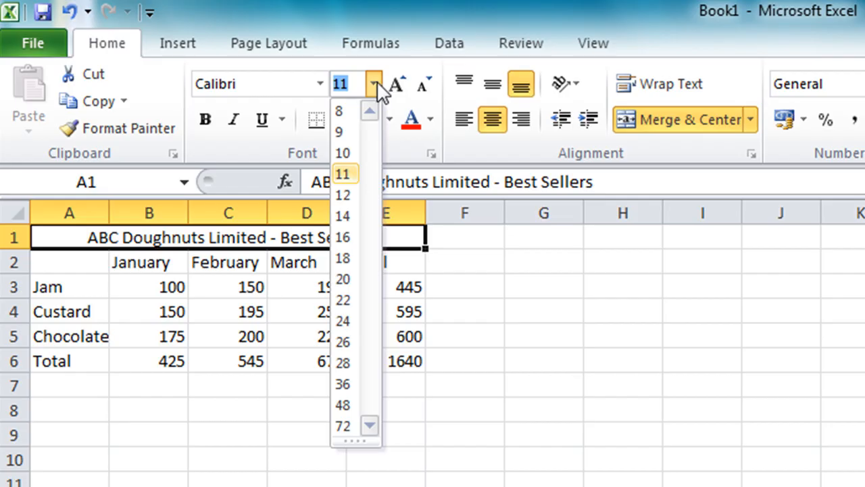
pyautogui.moveTo(348, 153)
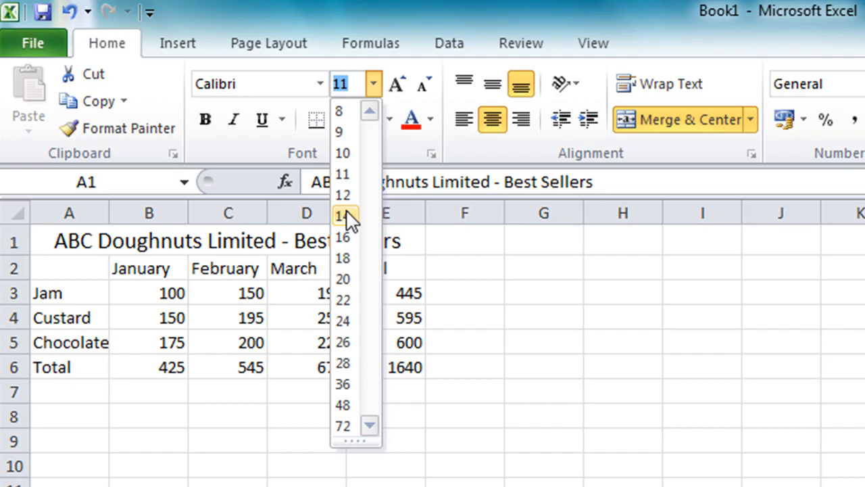
pyautogui.click(342, 216)
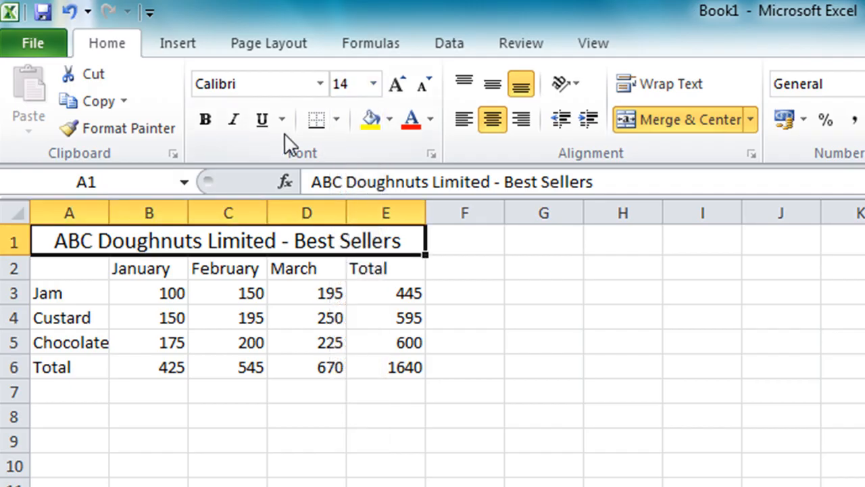
pyautogui.click(204, 120)
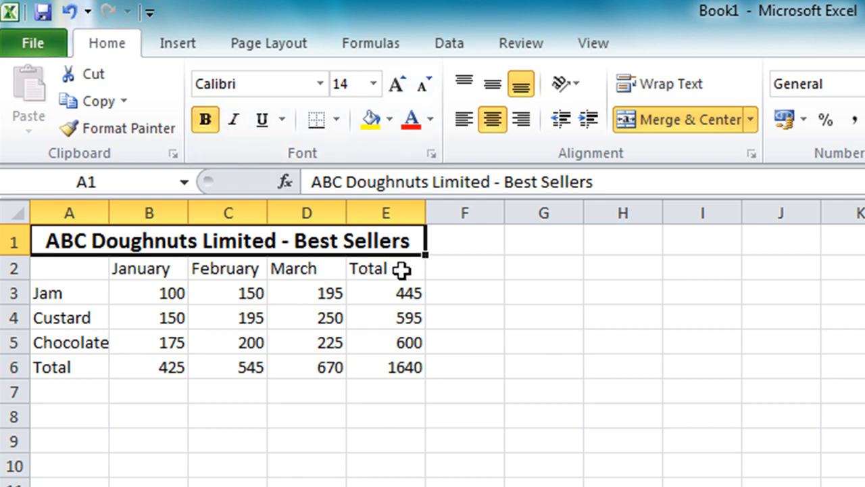
# - Bold the month headings, the flavour names in A3:A6 and the grand total E6
pyautogui.moveTo(306, 268); pyautogui.dragTo(385, 268)
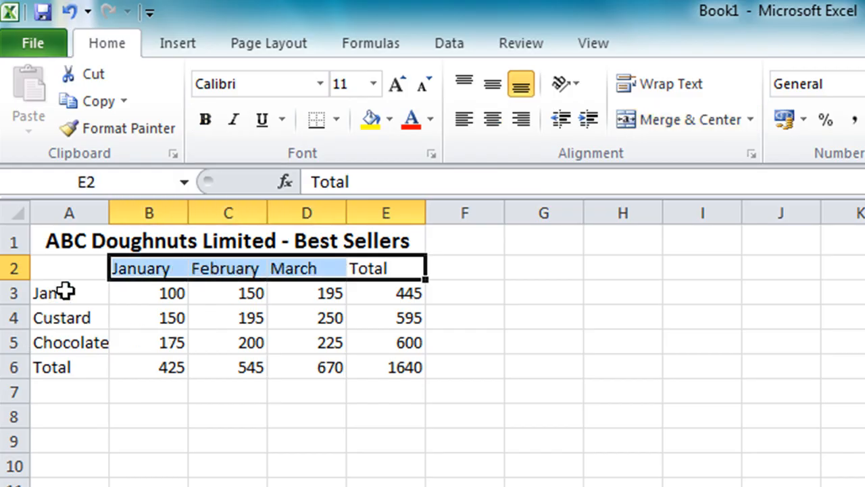
pyautogui.moveTo(68, 292); pyautogui.dragTo(57, 342)
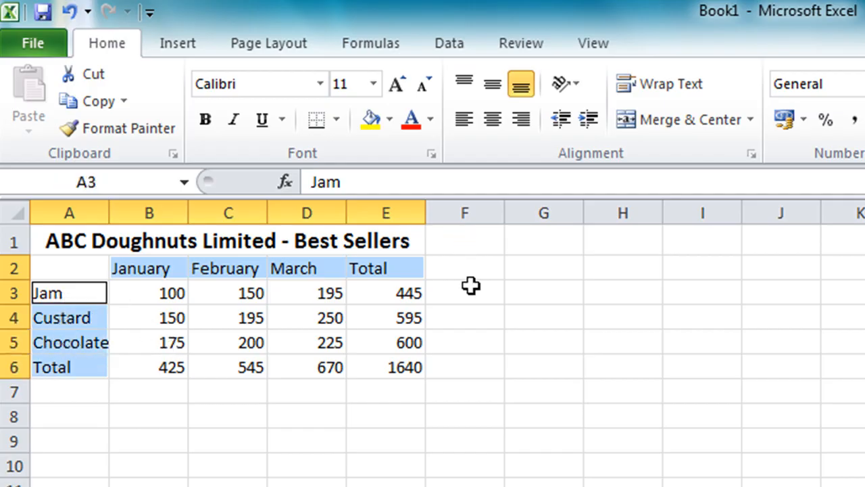
pyautogui.moveTo(204, 120)
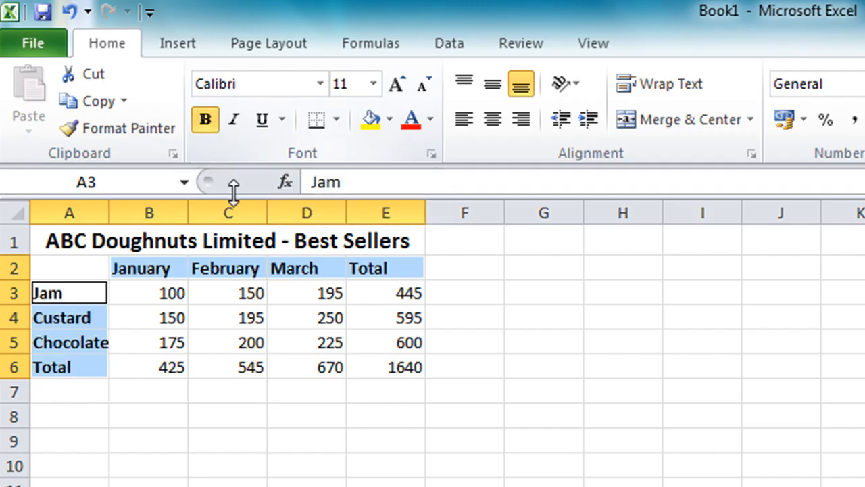
pyautogui.moveTo(389, 367)
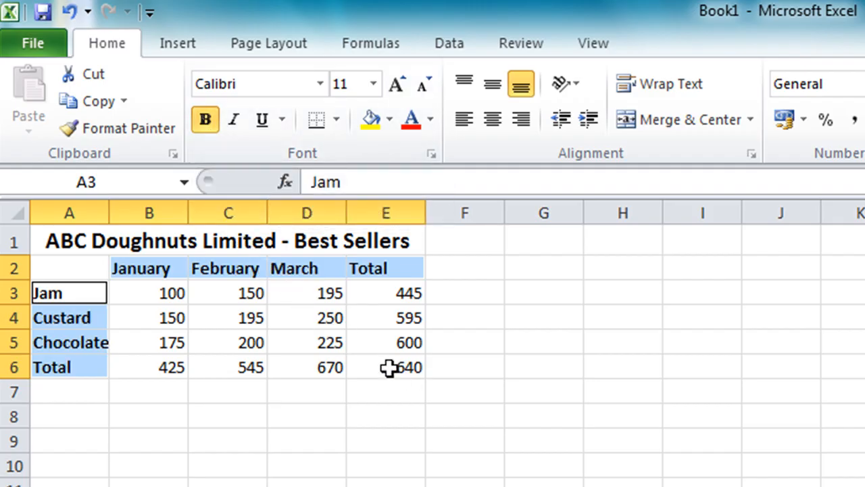
pyautogui.click(385, 367)
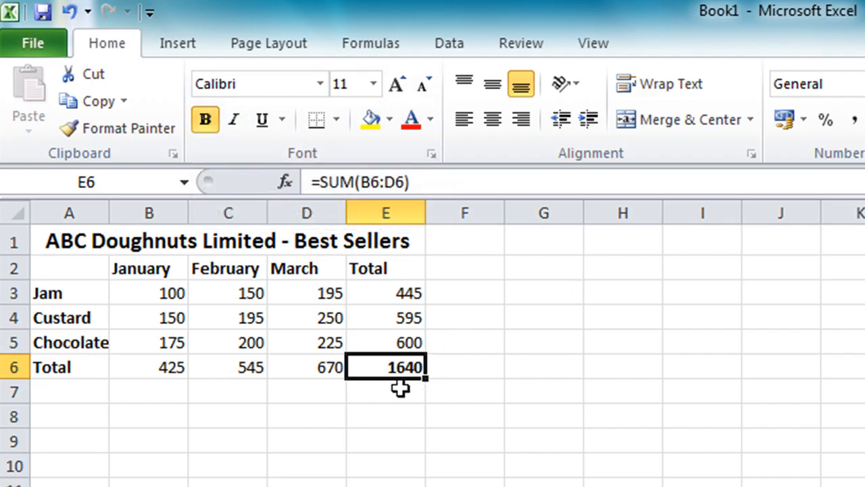
# - Apply All Borders to the whole table A1:E6
pyautogui.moveTo(386, 367); pyautogui.dragTo(307, 341)
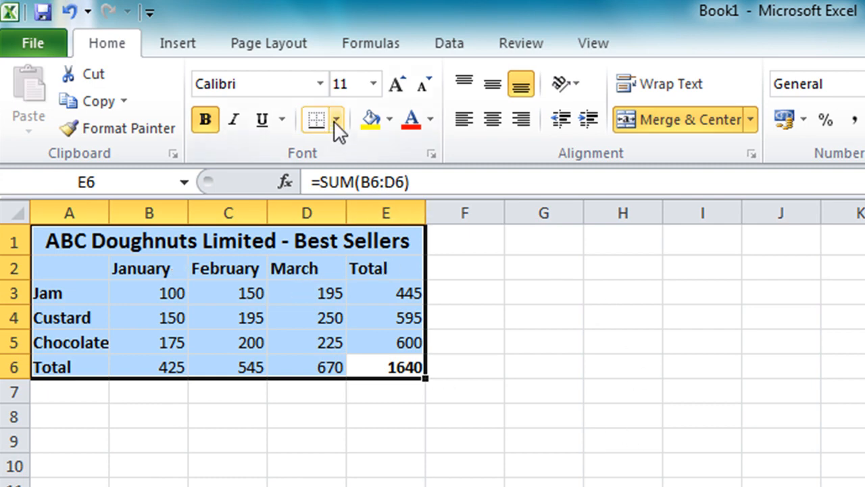
pyautogui.click(338, 120)
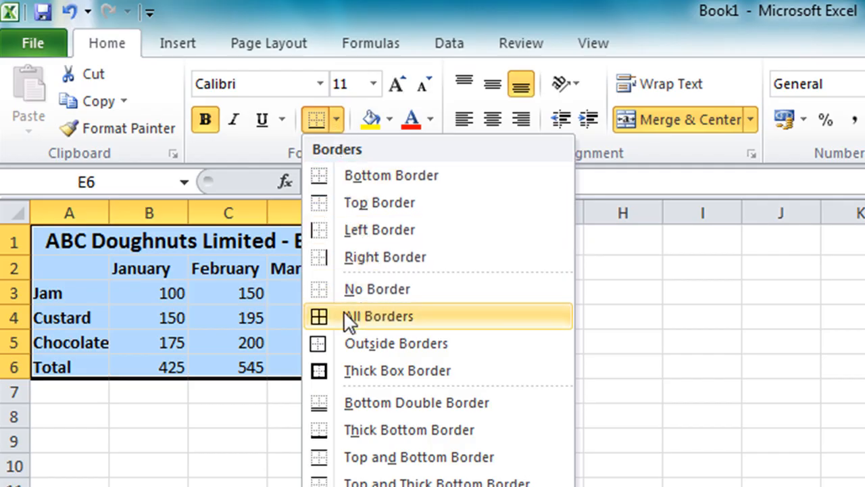
pyautogui.click(380, 316)
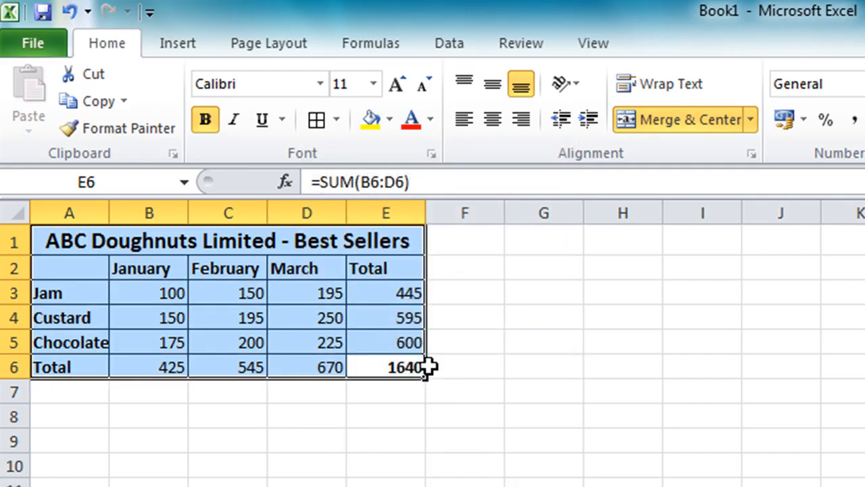
pyautogui.click(544, 367)
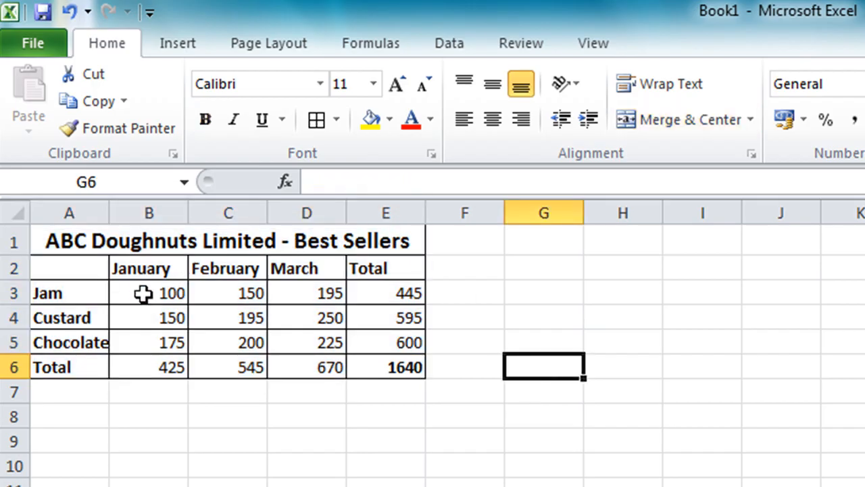
pyautogui.moveTo(338, 302)
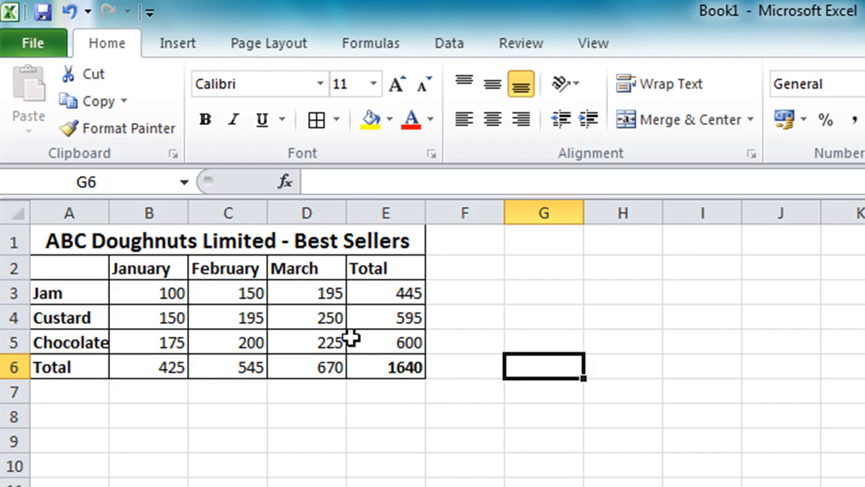
pyautogui.moveTo(229, 274)
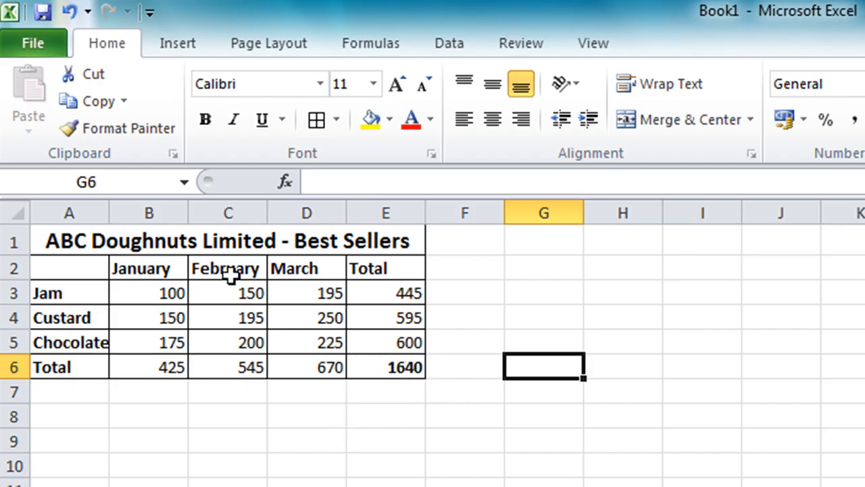
pyautogui.moveTo(379, 350)
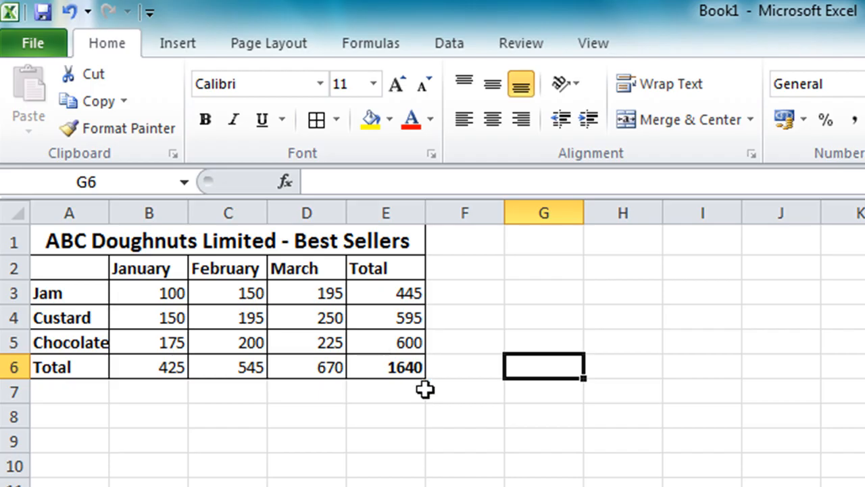
pyautogui.moveTo(101, 263)
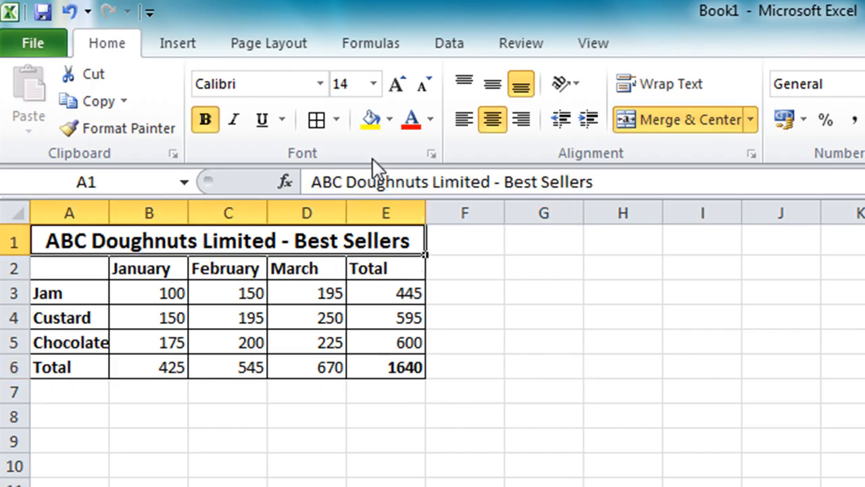
# - Shade the merged title cell A1 with a light blue fill colour
pyautogui.click(390, 120)
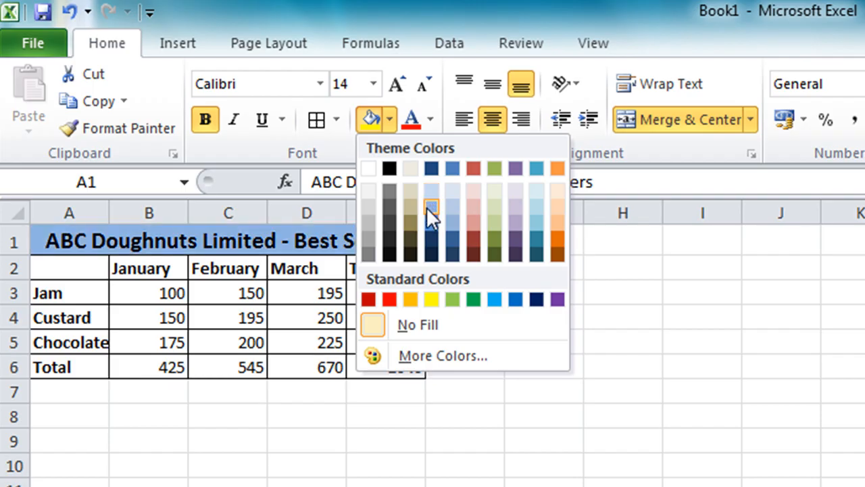
pyautogui.moveTo(515, 190)
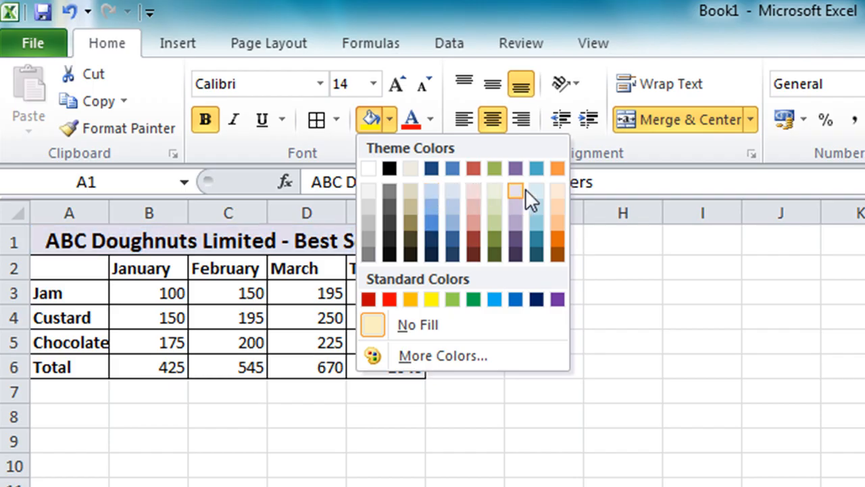
pyautogui.moveTo(486, 203)
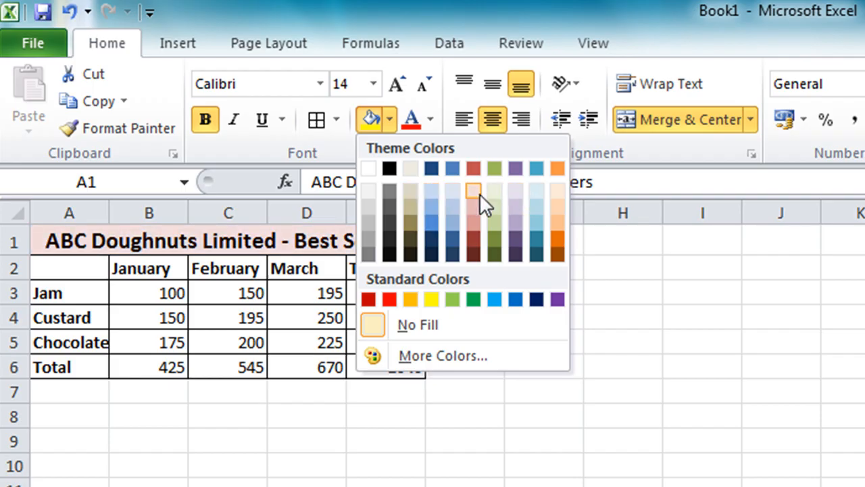
pyautogui.moveTo(537, 191)
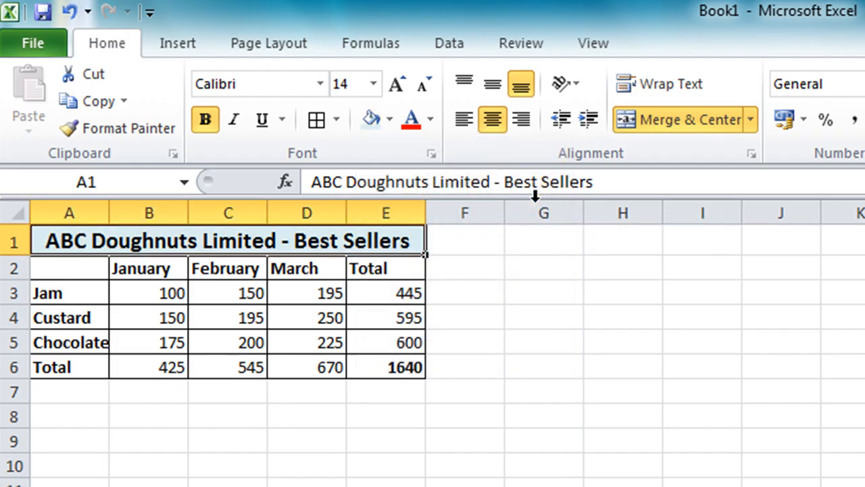
pyautogui.moveTo(398, 269)
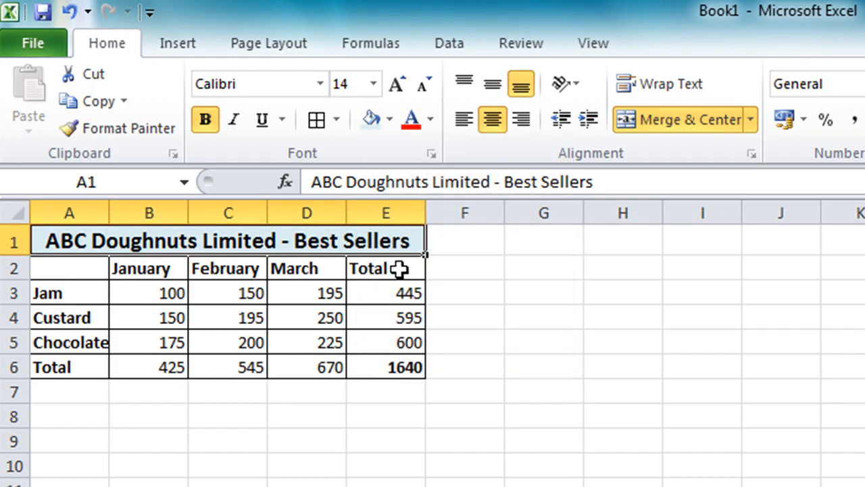
# - Shade the heading row A2:E2 and flavour names A3:A6 pale beige
pyautogui.moveTo(306, 268); pyautogui.dragTo(385, 268)
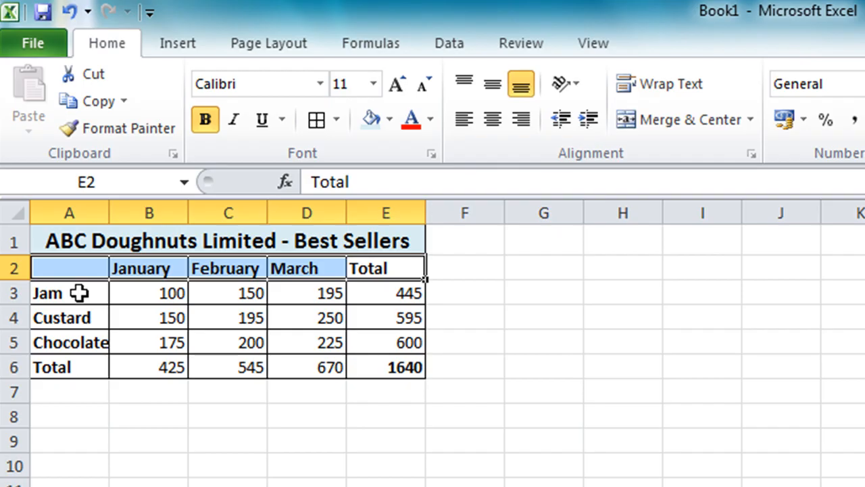
pyautogui.moveTo(67, 293); pyautogui.dragTo(67, 367)
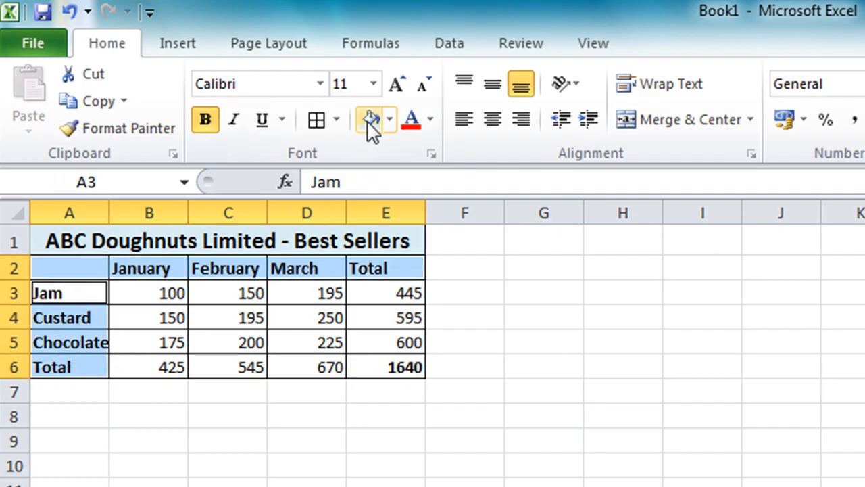
pyautogui.click(388, 119)
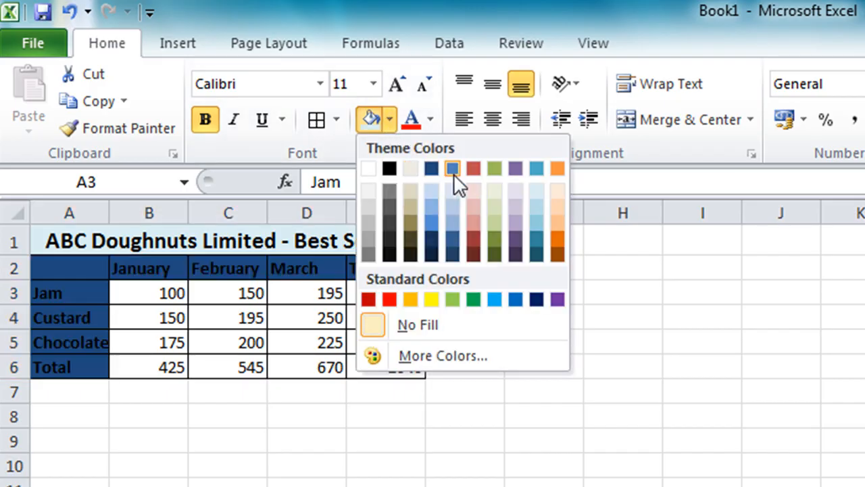
pyautogui.moveTo(494, 191)
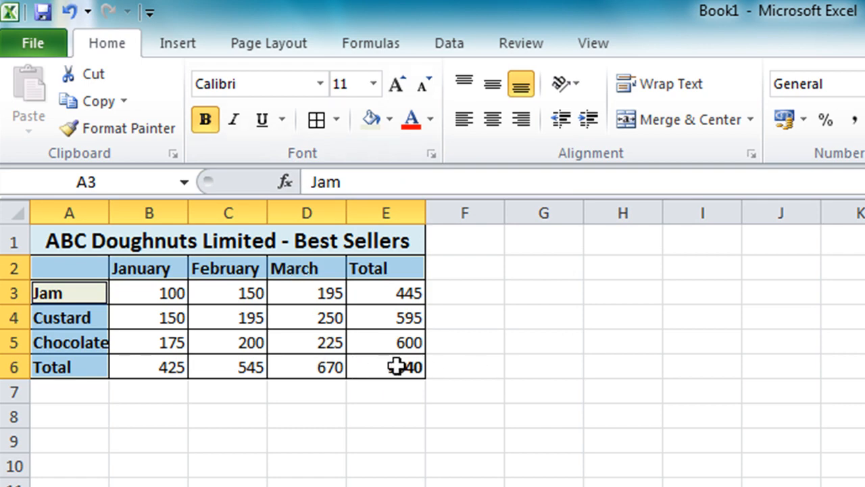
# - Shade the grand total cell E6 (1640) pale orange
pyautogui.click(385, 367)
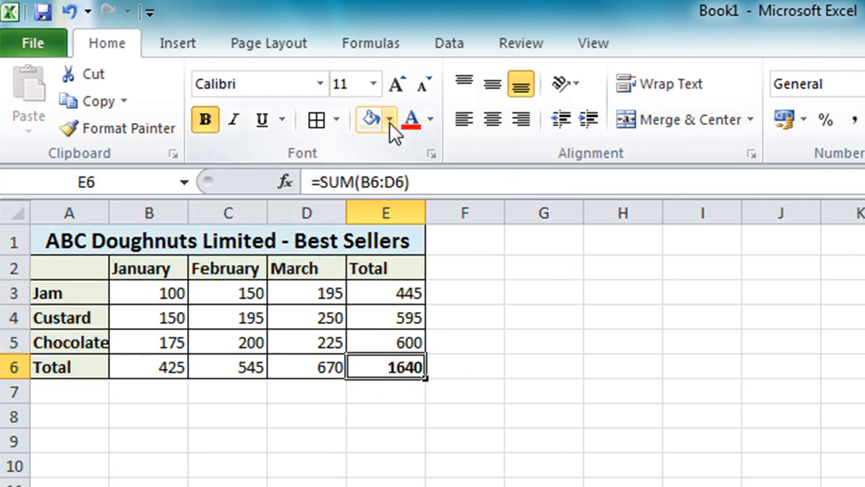
pyautogui.click(390, 119)
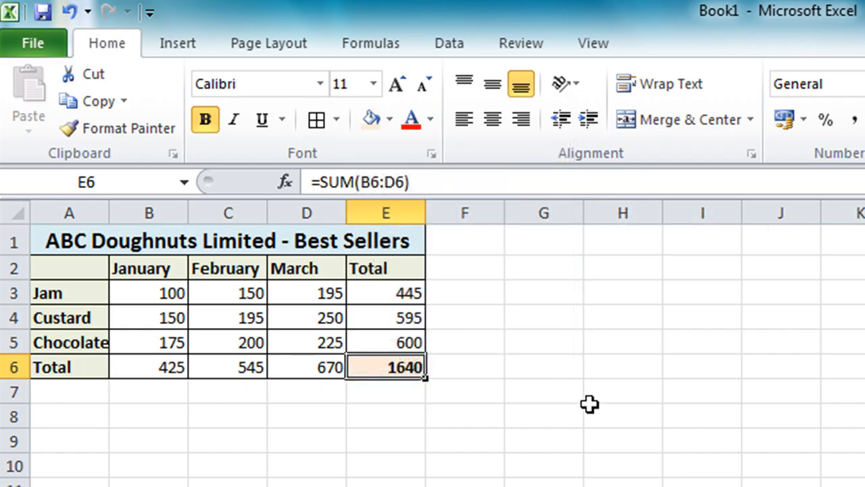
pyautogui.click(622, 415)
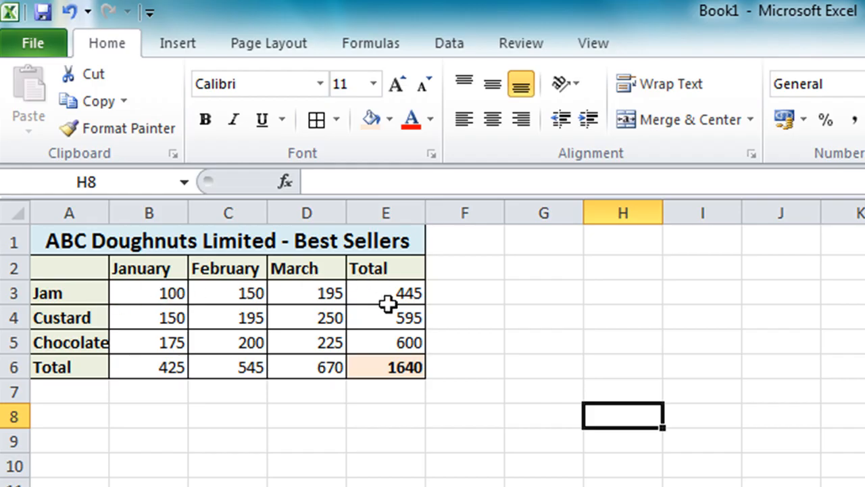
# - Select the sales figures B3:E6 ready for £ currency formatting
pyautogui.click(149, 293)
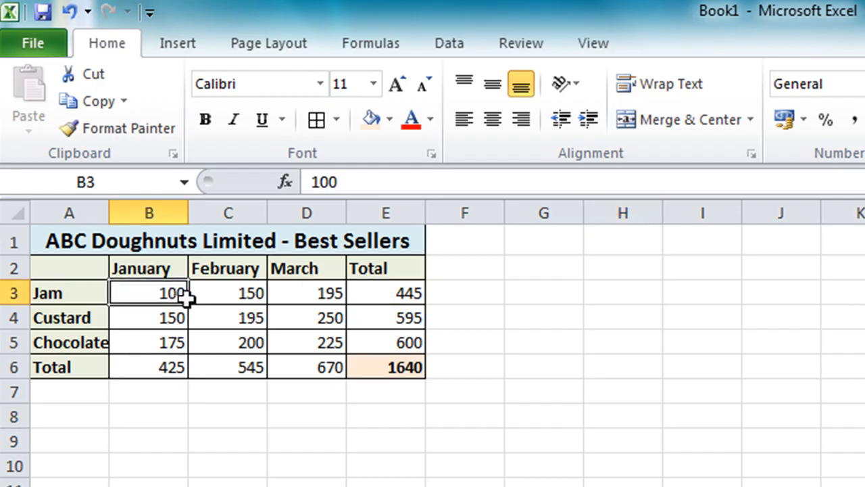
pyautogui.moveTo(148, 292); pyautogui.dragTo(386, 366)
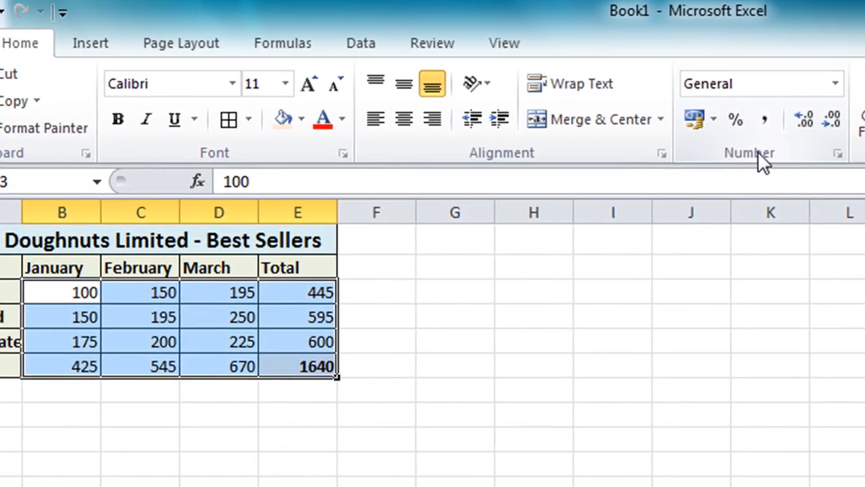
pyautogui.moveTo(693, 120)
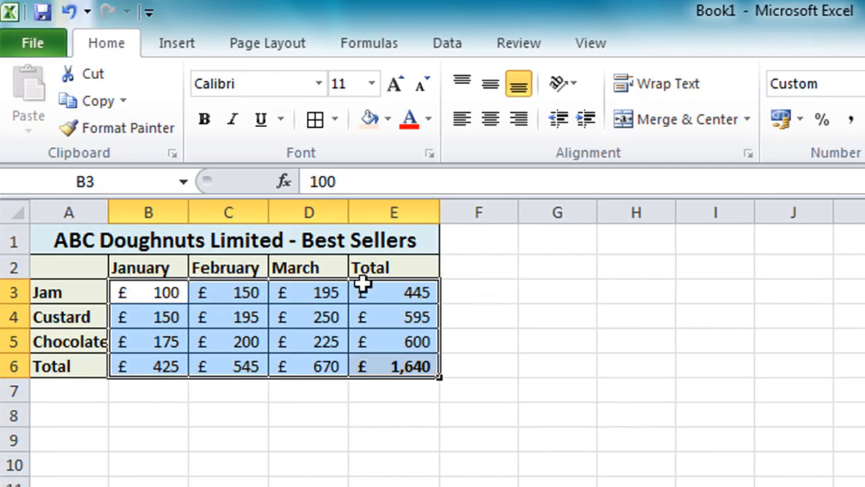
pyautogui.moveTo(372, 291)
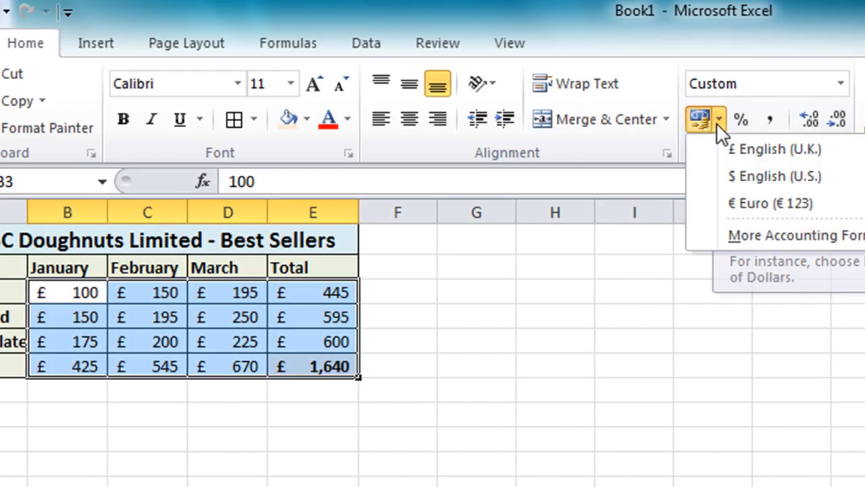
pyautogui.moveTo(740, 149)
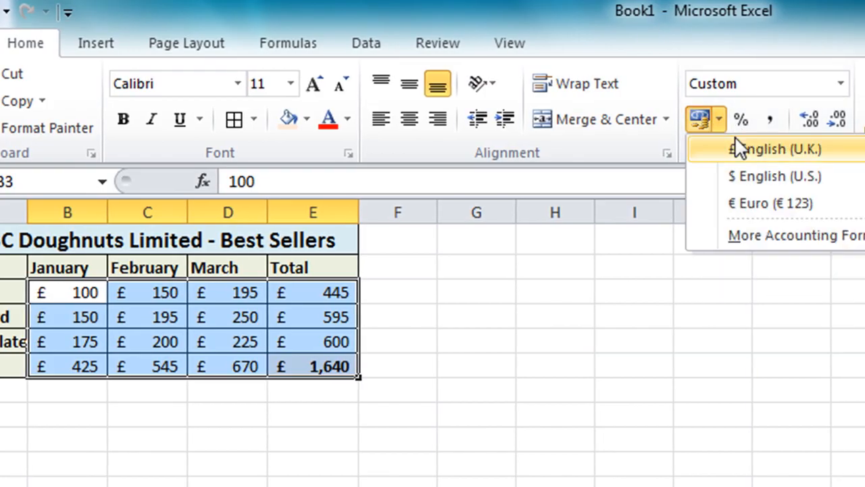
pyautogui.moveTo(777, 162)
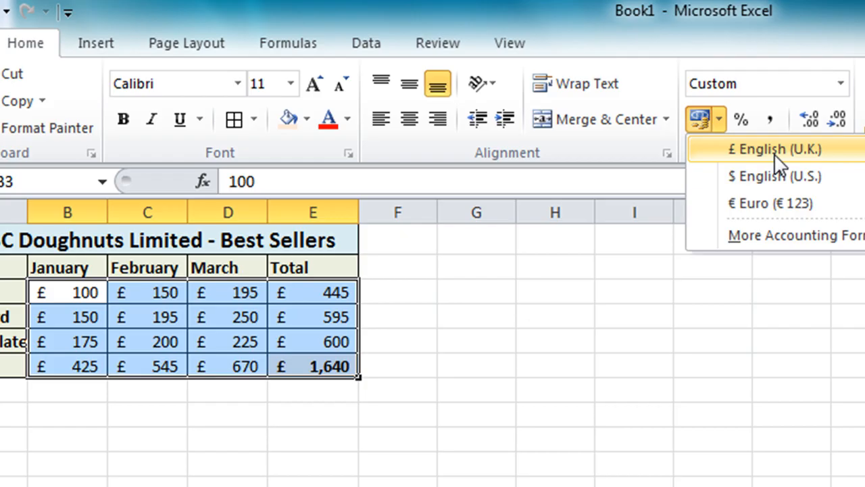
pyautogui.moveTo(848, 244)
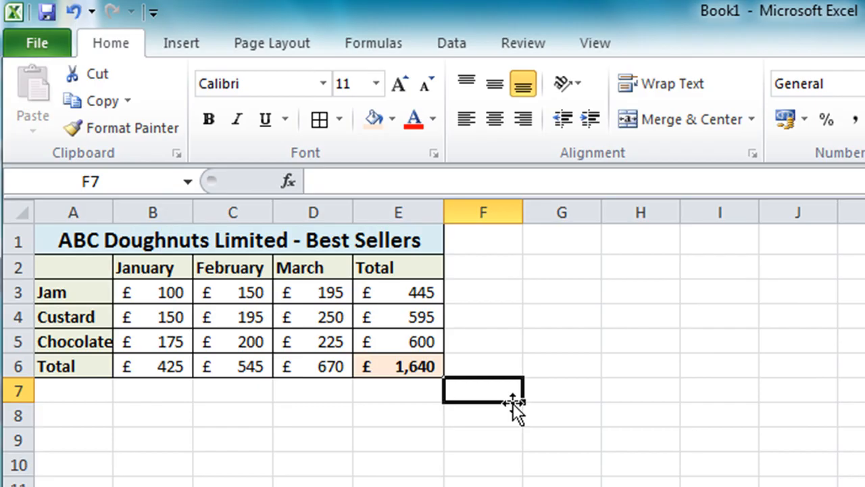
pyautogui.moveTo(582, 333)
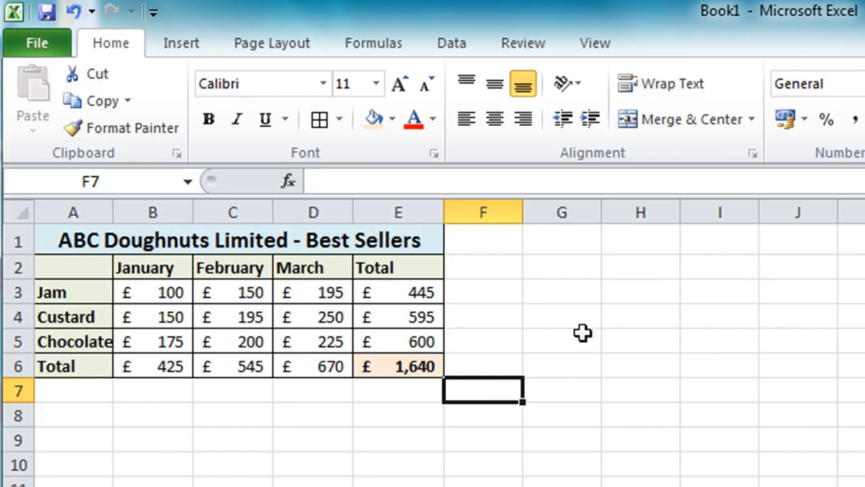
# - Make the product totals E3:E5 and monthly totals B6:D6 bold
pyautogui.click(398, 292)
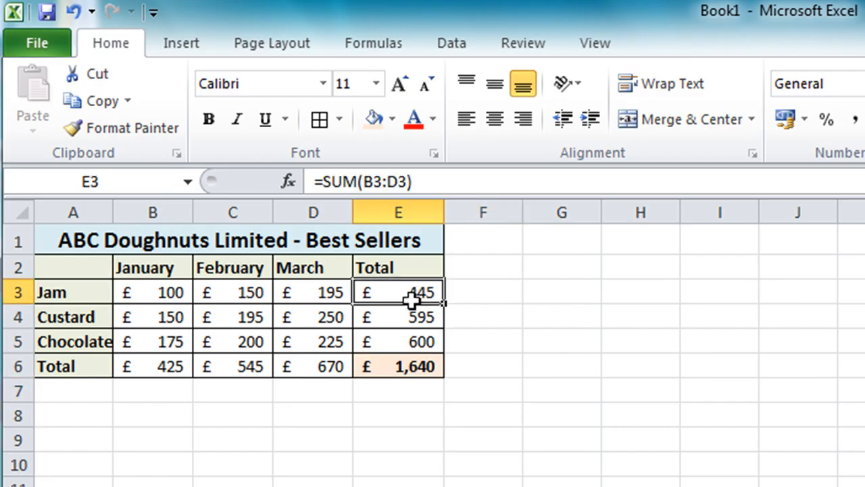
pyautogui.moveTo(398, 292); pyautogui.dragTo(398, 341)
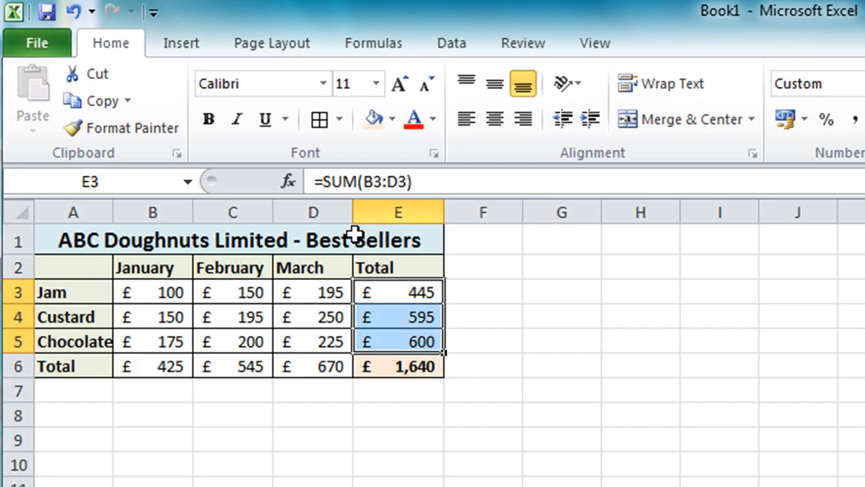
pyautogui.moveTo(152, 365); pyautogui.dragTo(233, 366)
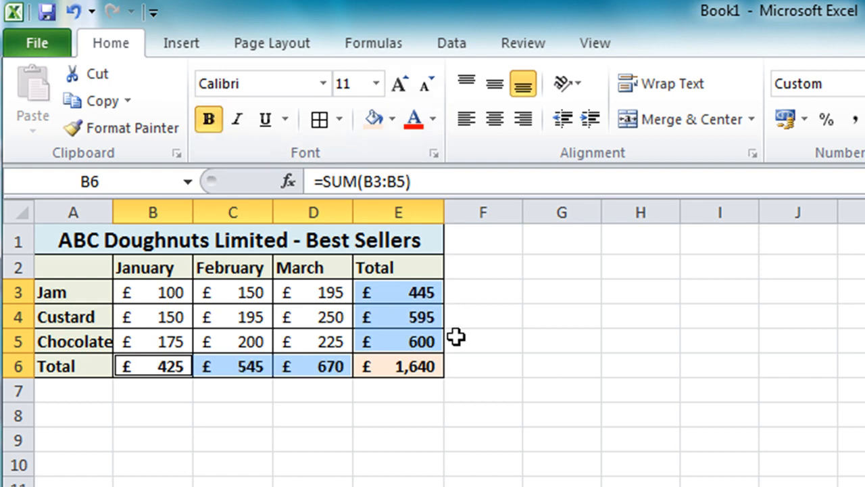
pyautogui.click(482, 438)
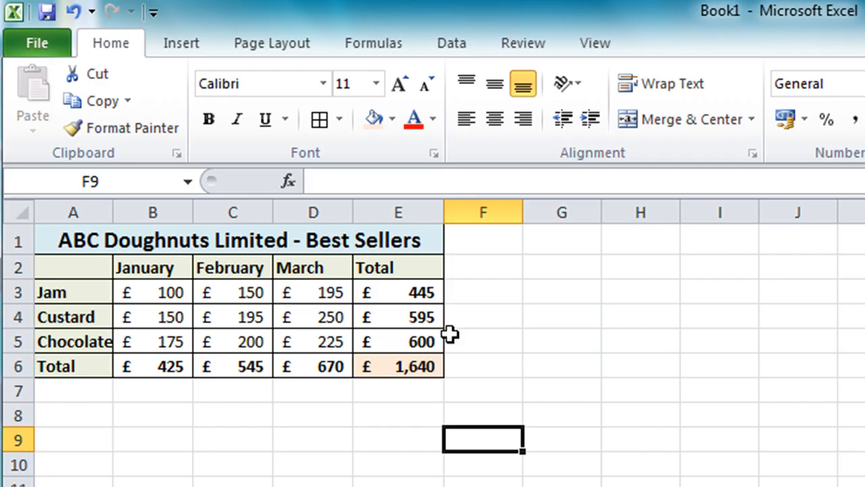
pyautogui.moveTo(477, 373)
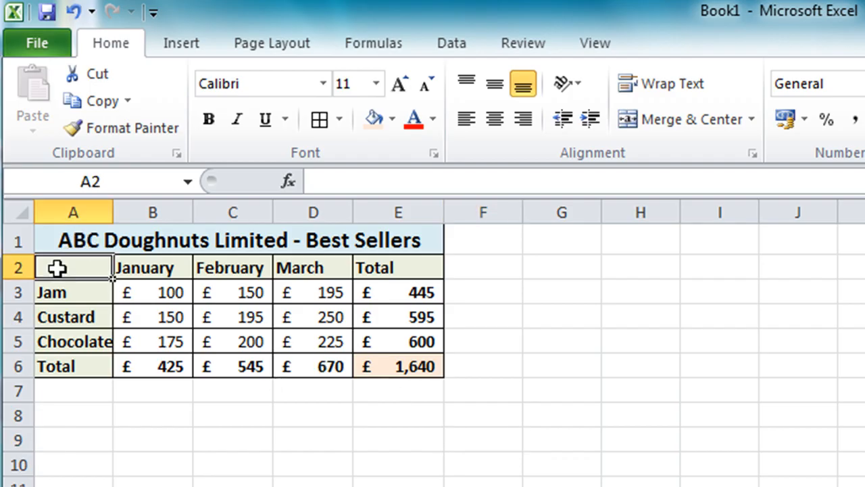
# - Insert a 2-D clustered column chart of A2:D5, flavours by month
pyautogui.moveTo(73, 267); pyautogui.dragTo(313, 341)
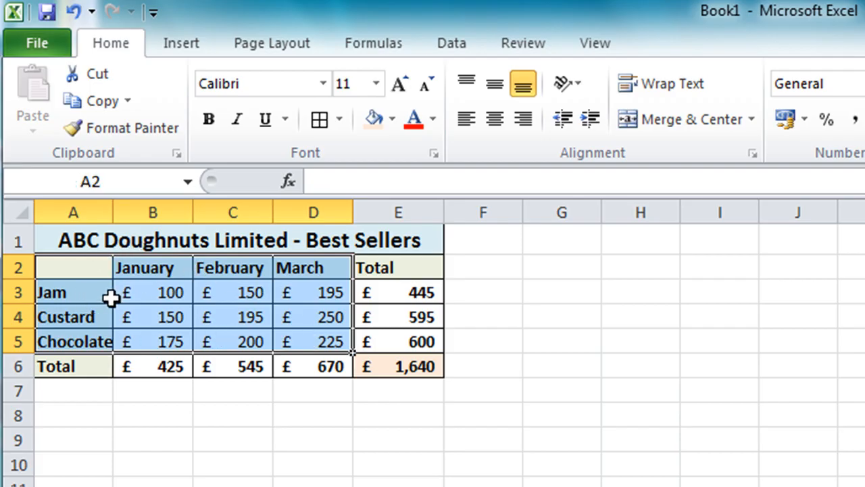
pyautogui.moveTo(448, 265)
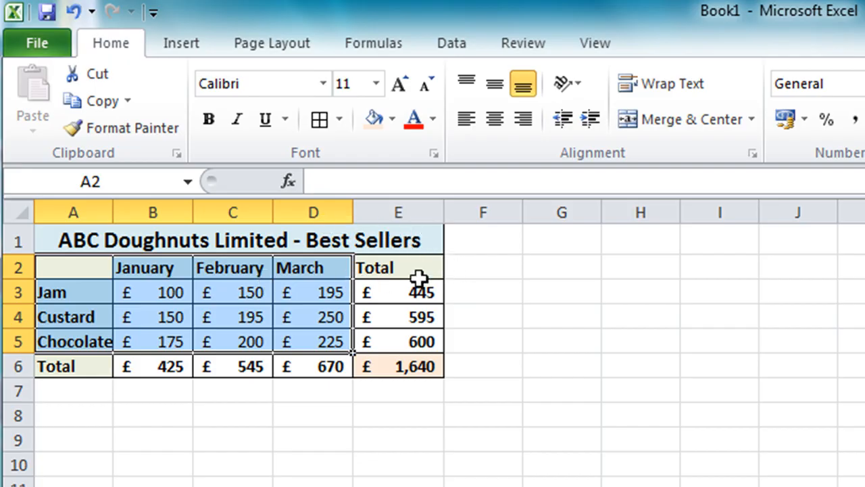
pyautogui.moveTo(370, 345)
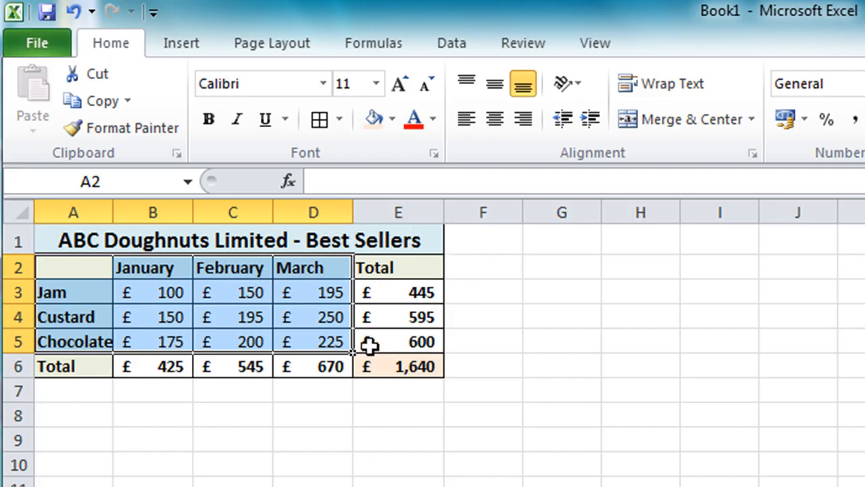
pyautogui.moveTo(382, 260)
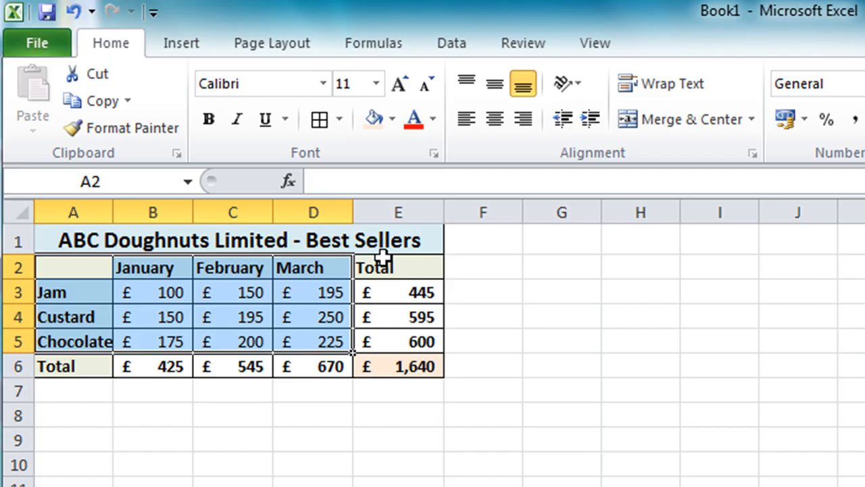
pyautogui.moveTo(180, 42)
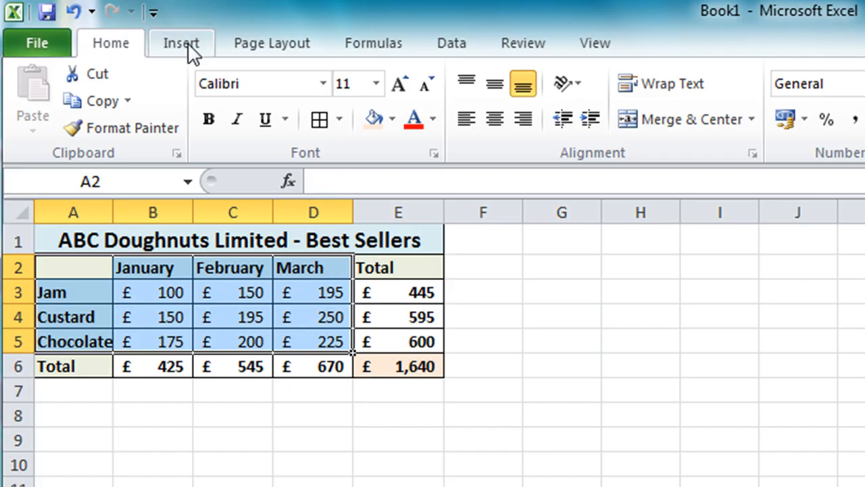
pyautogui.click(180, 42)
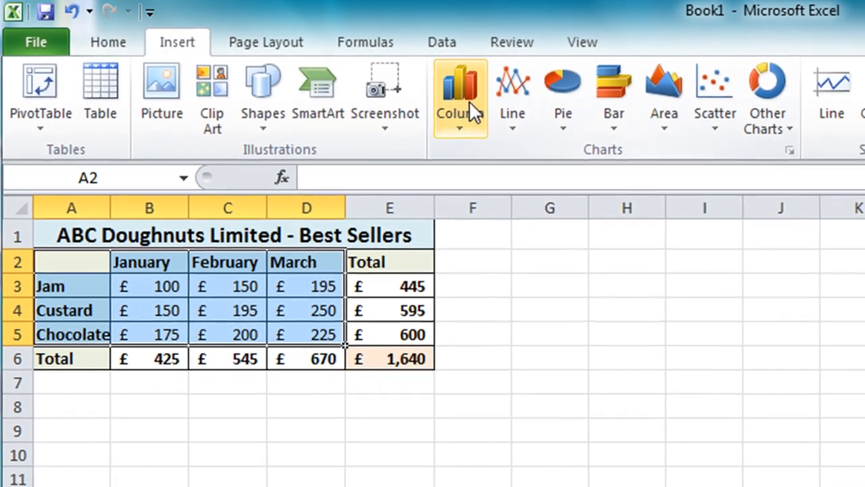
pyautogui.click(460, 88)
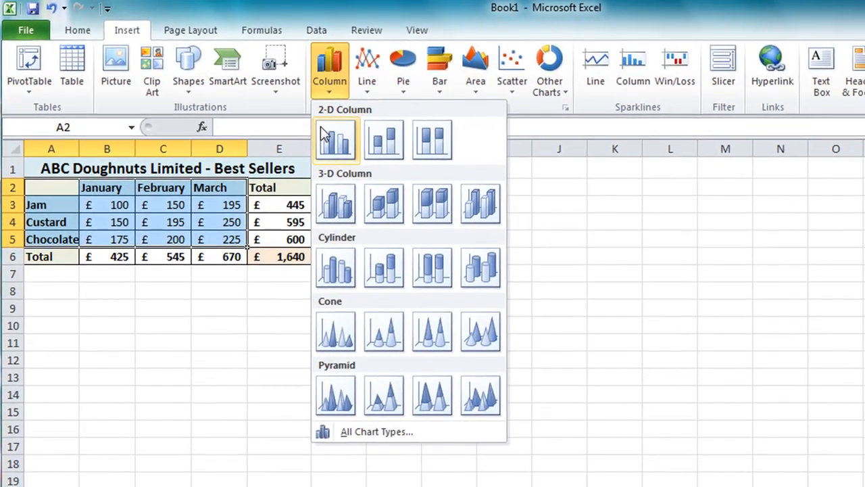
pyautogui.moveTo(336, 140)
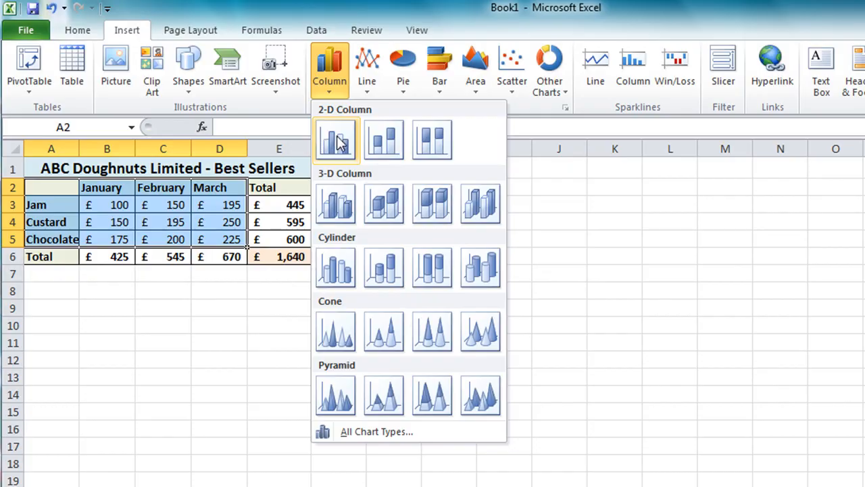
pyautogui.click(336, 140)
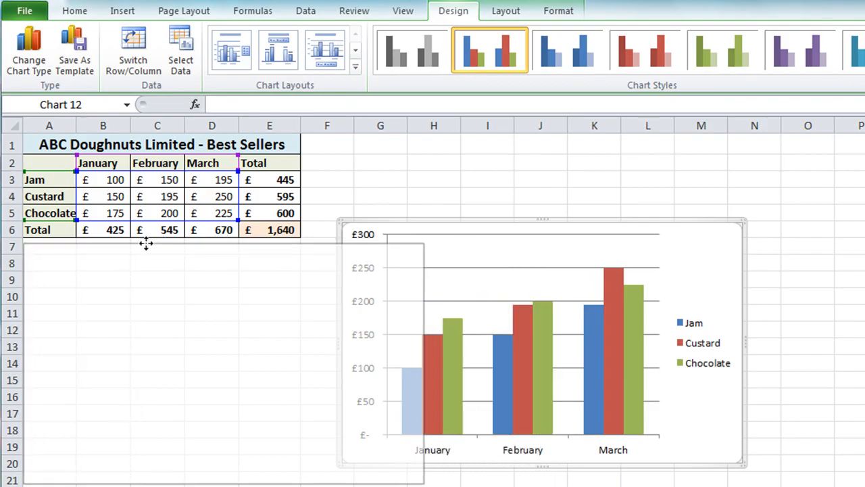
# - Position the new chart just below the sales table
pyautogui.moveTo(540, 345); pyautogui.dragTo(223, 365)
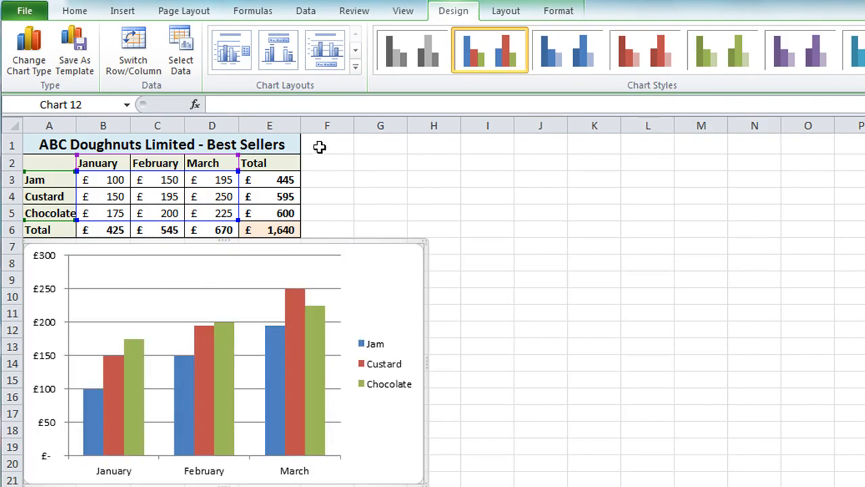
pyautogui.click(327, 144)
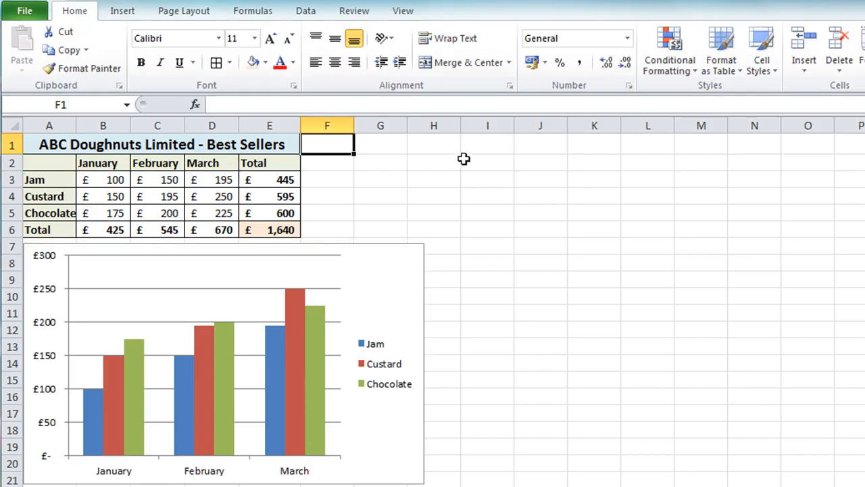
pyautogui.moveTo(198, 231)
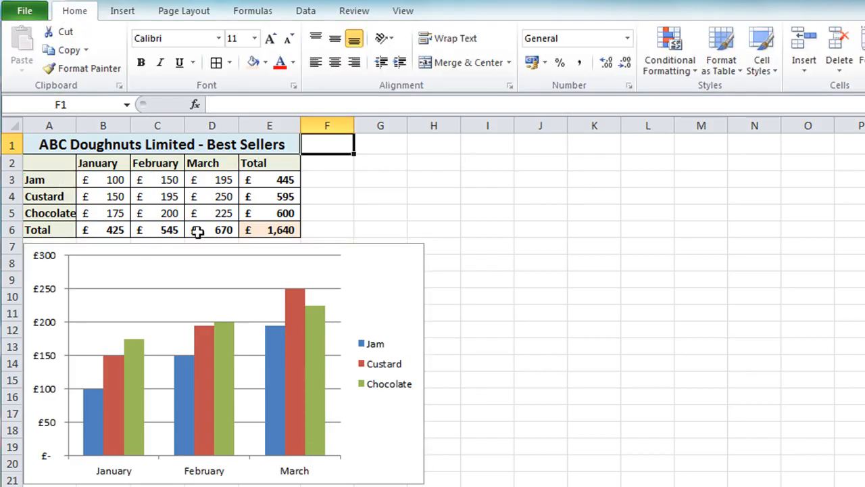
pyautogui.moveTo(485, 324)
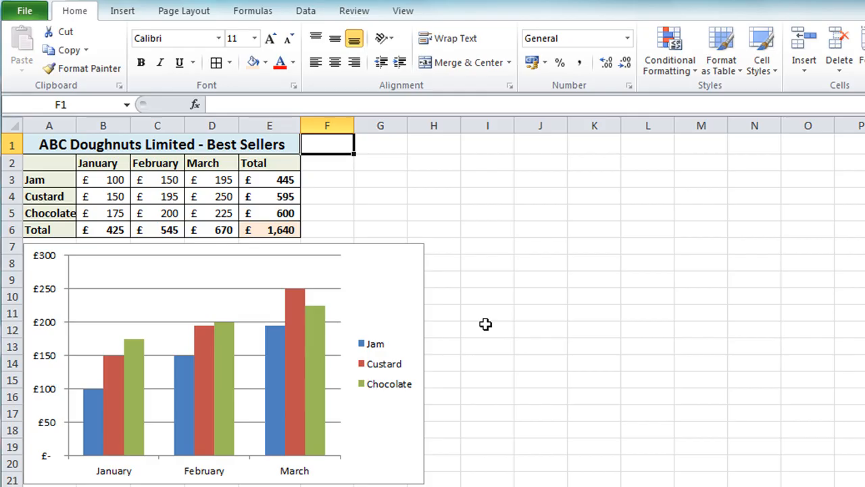
pyautogui.moveTo(91, 179)
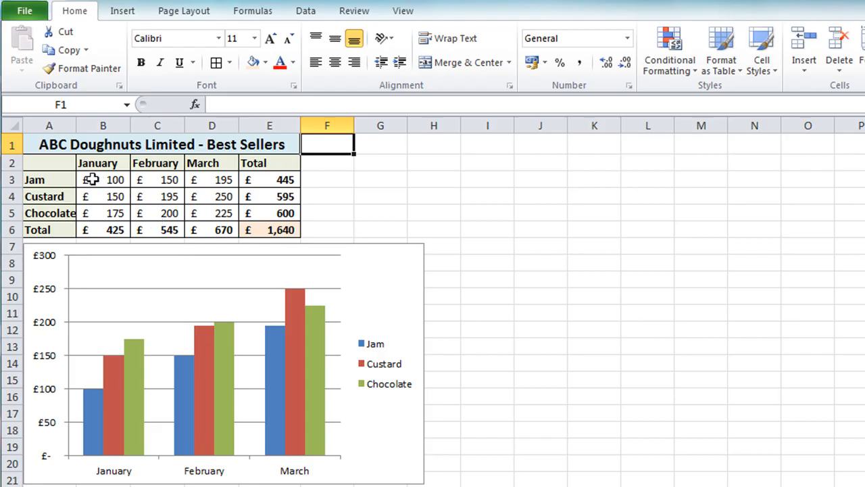
# - Change Jam's January sales in B3 to 250, updating totals and chart
pyautogui.click(103, 179)
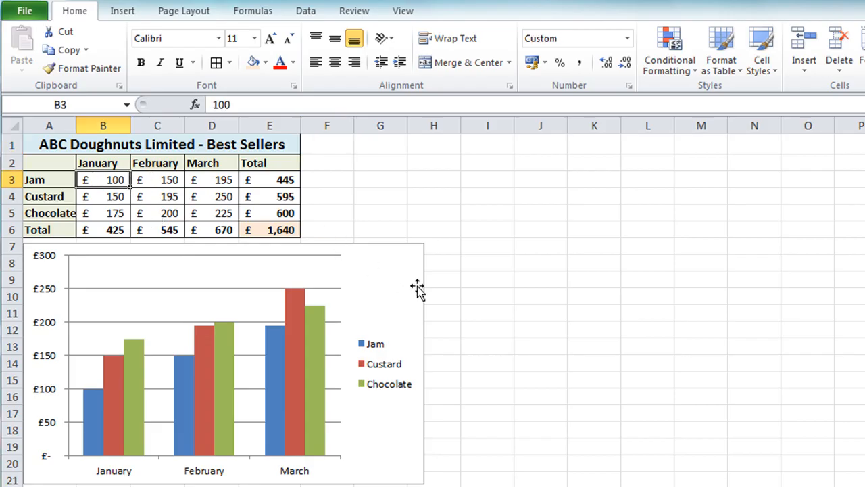
pyautogui.moveTo(417, 286)
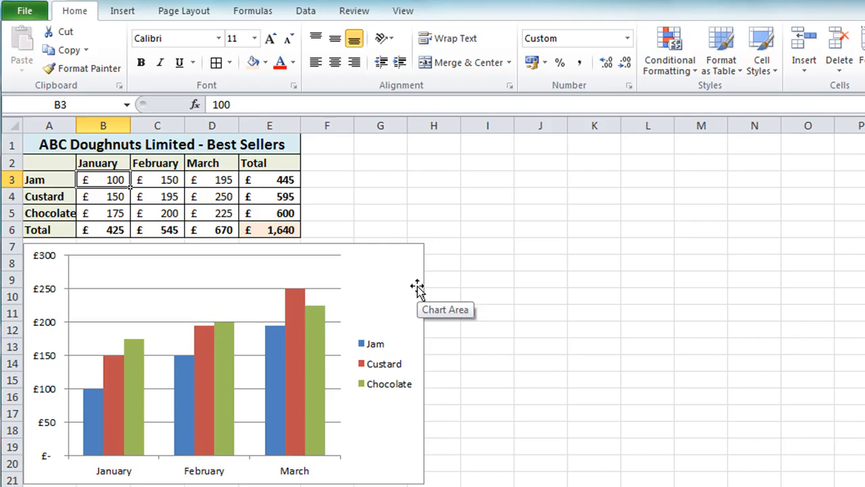
pyautogui.write('2')
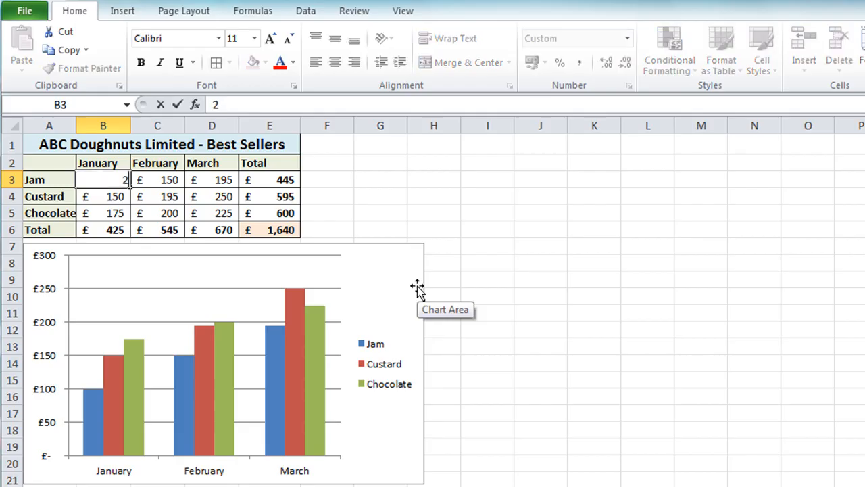
pyautogui.write('00')
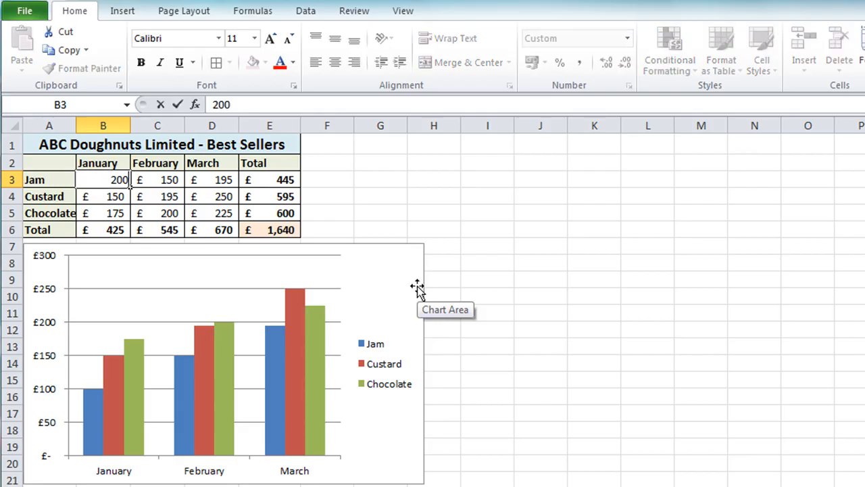
pyautogui.moveTo(223, 255)
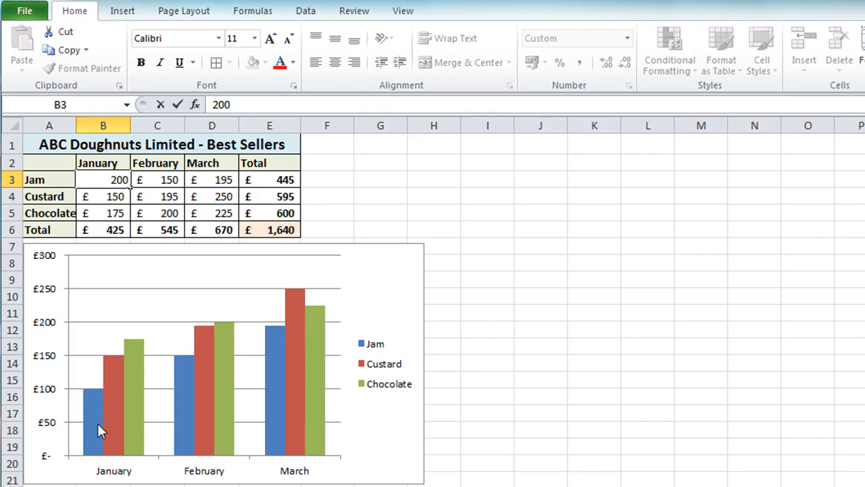
pyautogui.moveTo(705, 342)
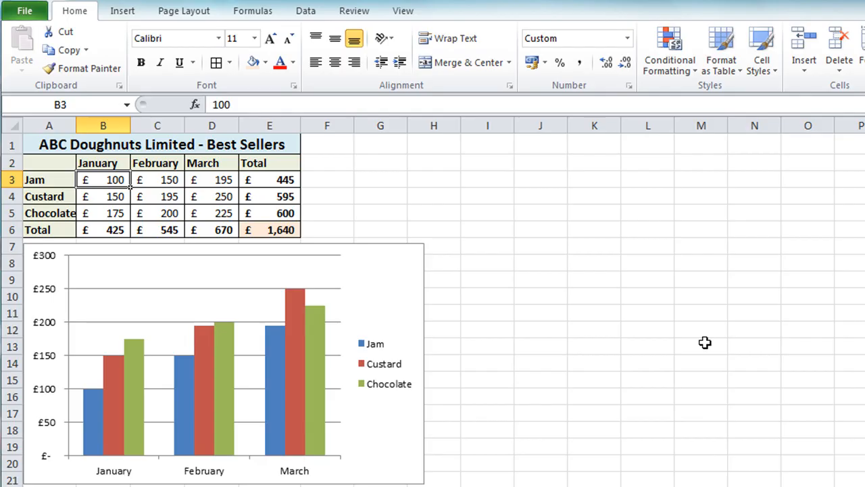
pyautogui.write('250')
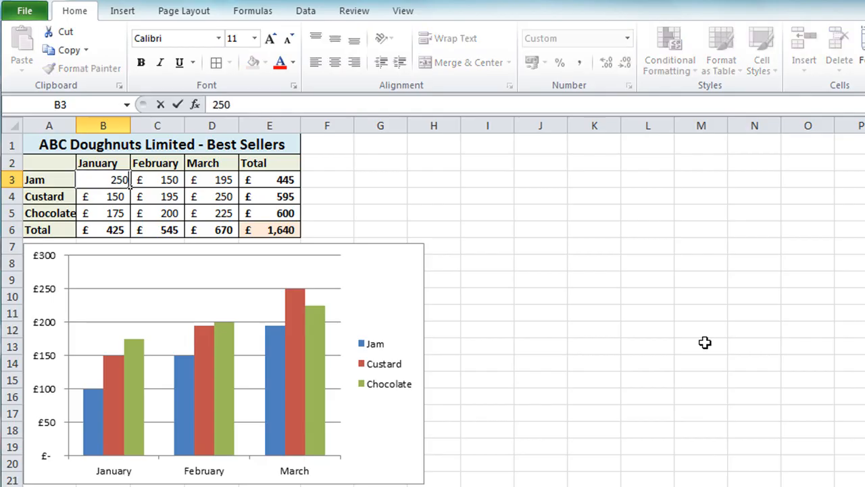
pyautogui.press('Return')
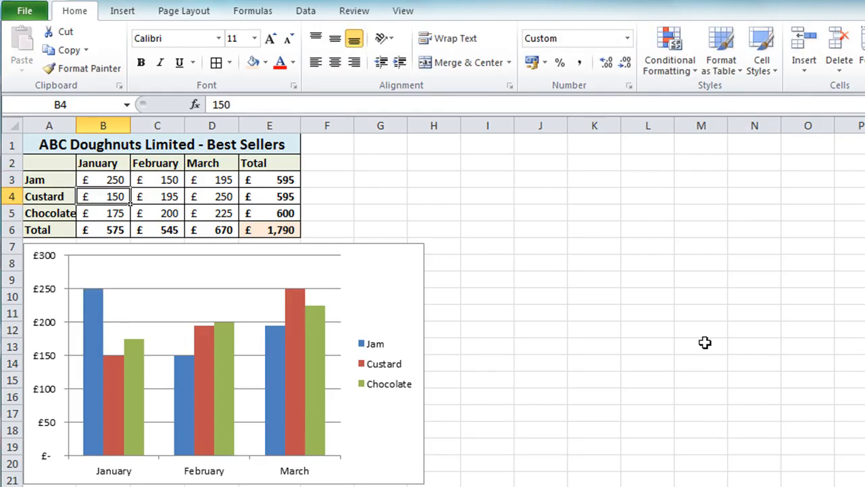